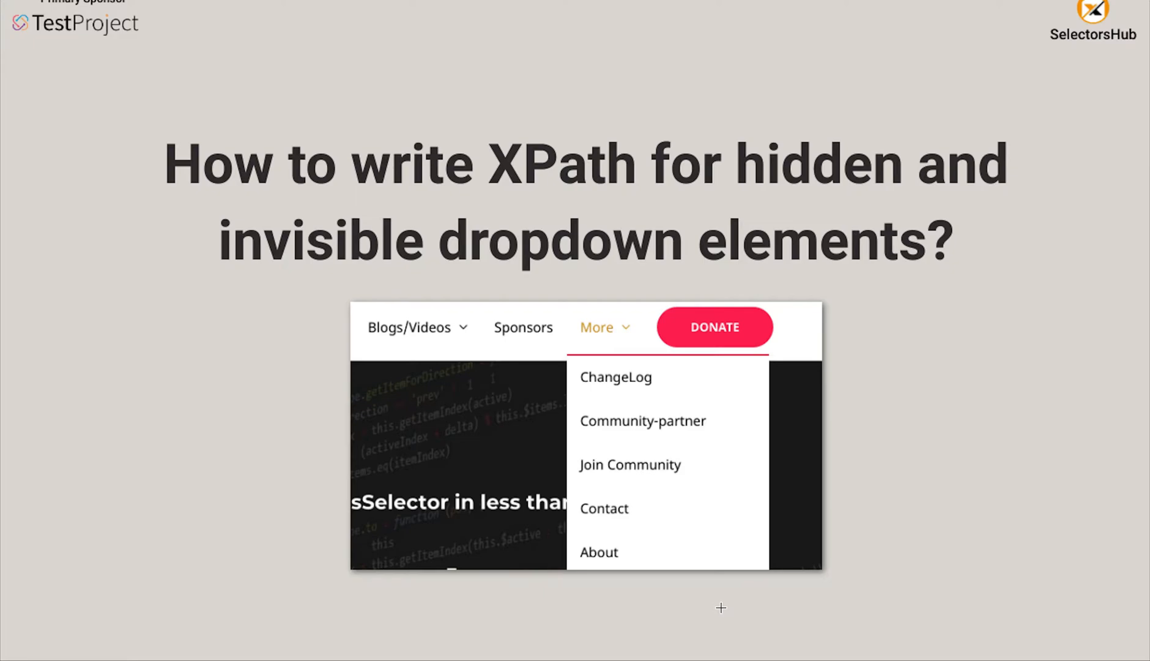
{"action": "mouse_move", "coordinate": [438, 221]}
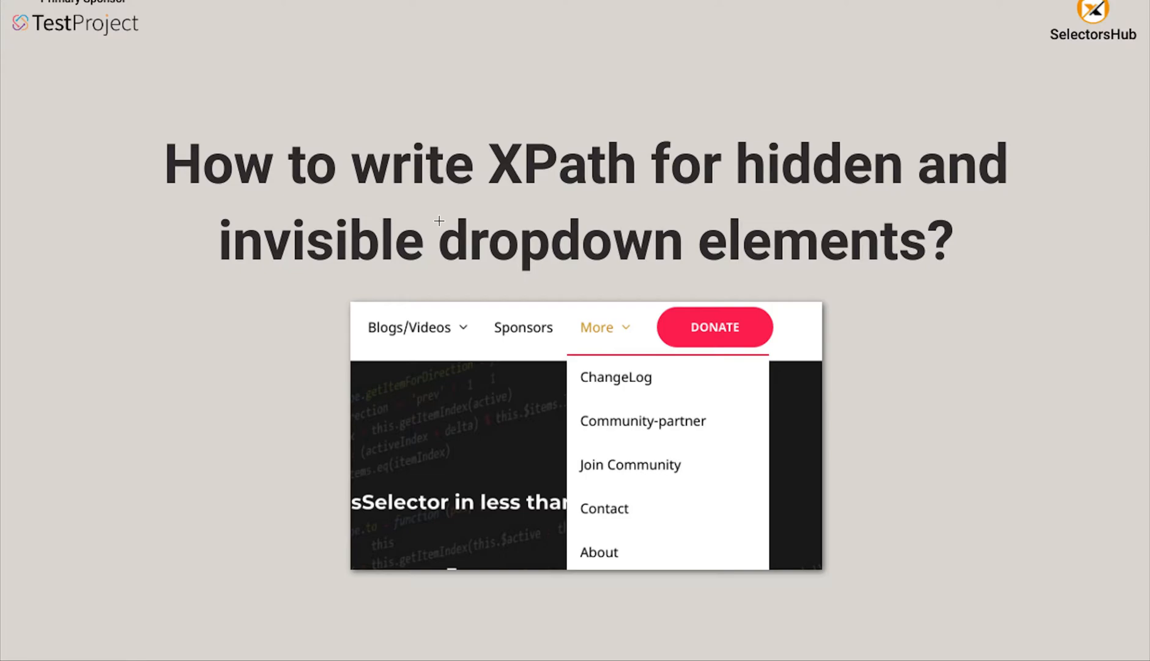
{"action": "mouse_move", "coordinate": [493, 265]}
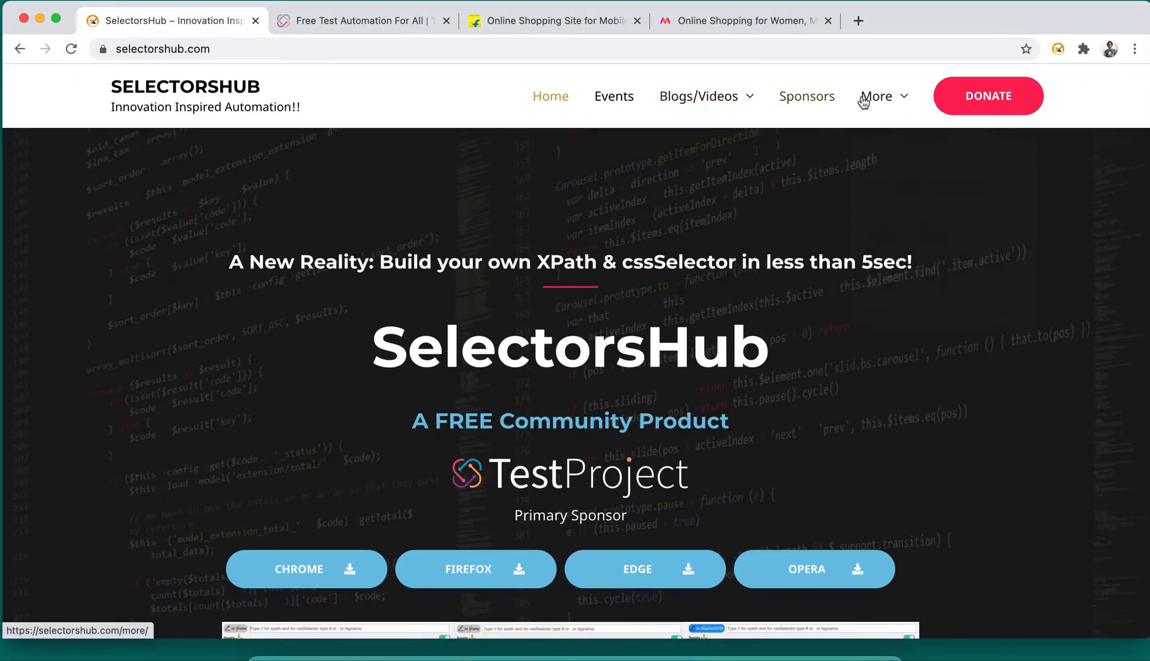
Step: Inspect the hidden ChangeLog link from the More dropdown, then move to the Flipkart tab
{"action": "left_click", "coordinate": [878, 96]}
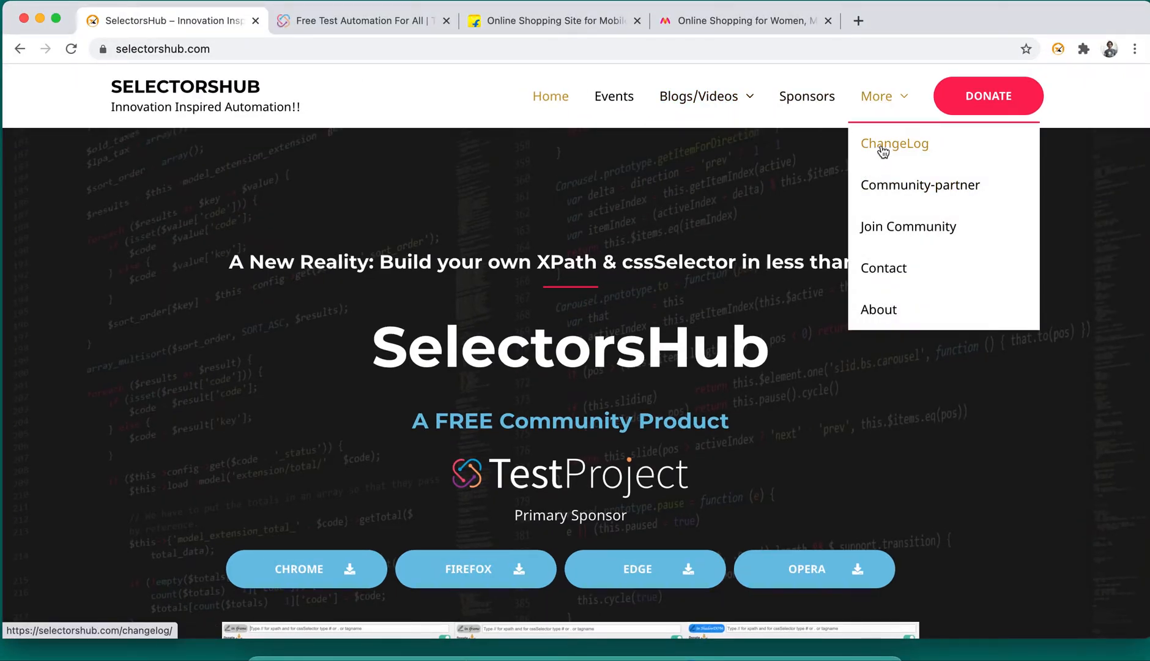
{"action": "right_click", "coordinate": [894, 143]}
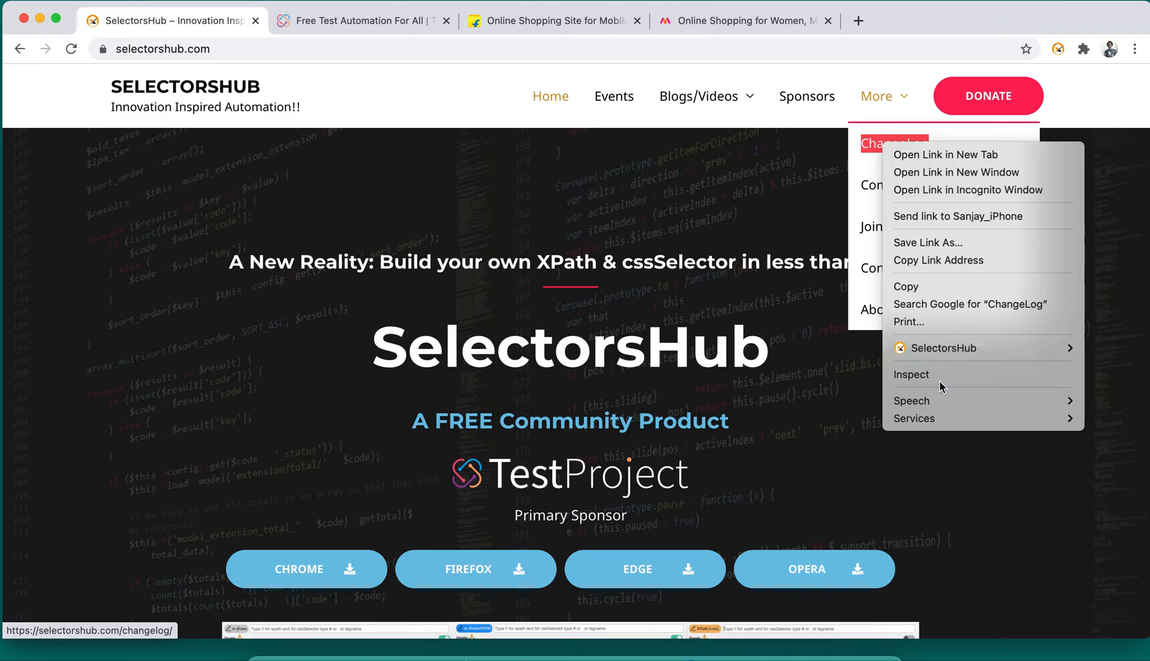
{"action": "left_click", "coordinate": [912, 374]}
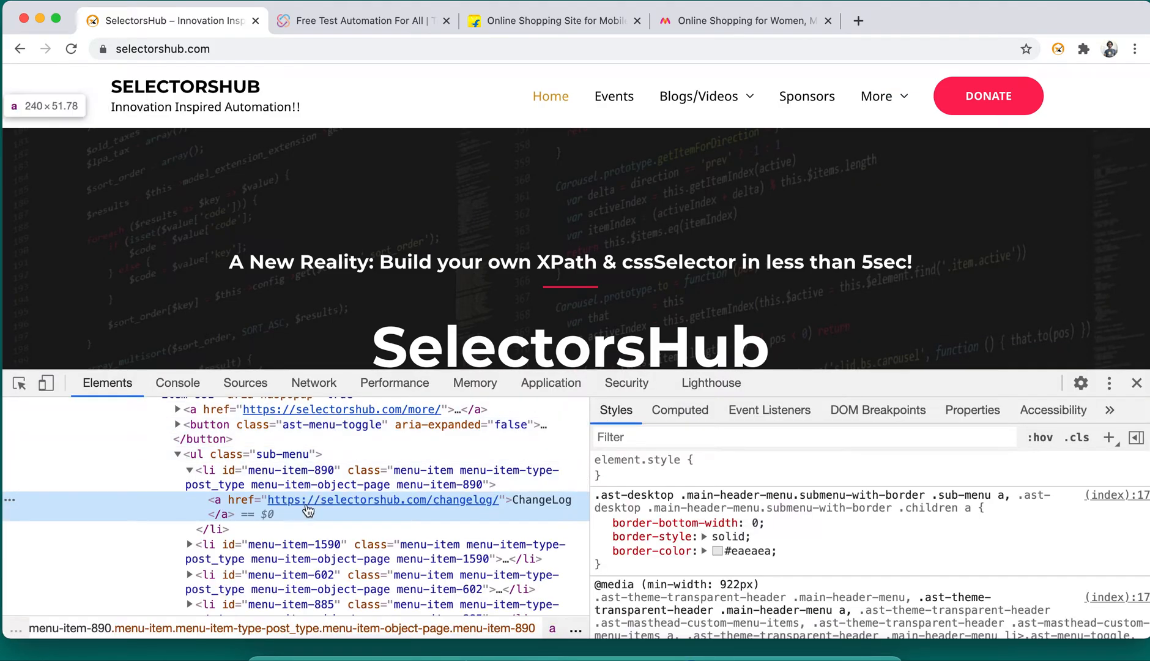
{"action": "mouse_move", "coordinate": [305, 512]}
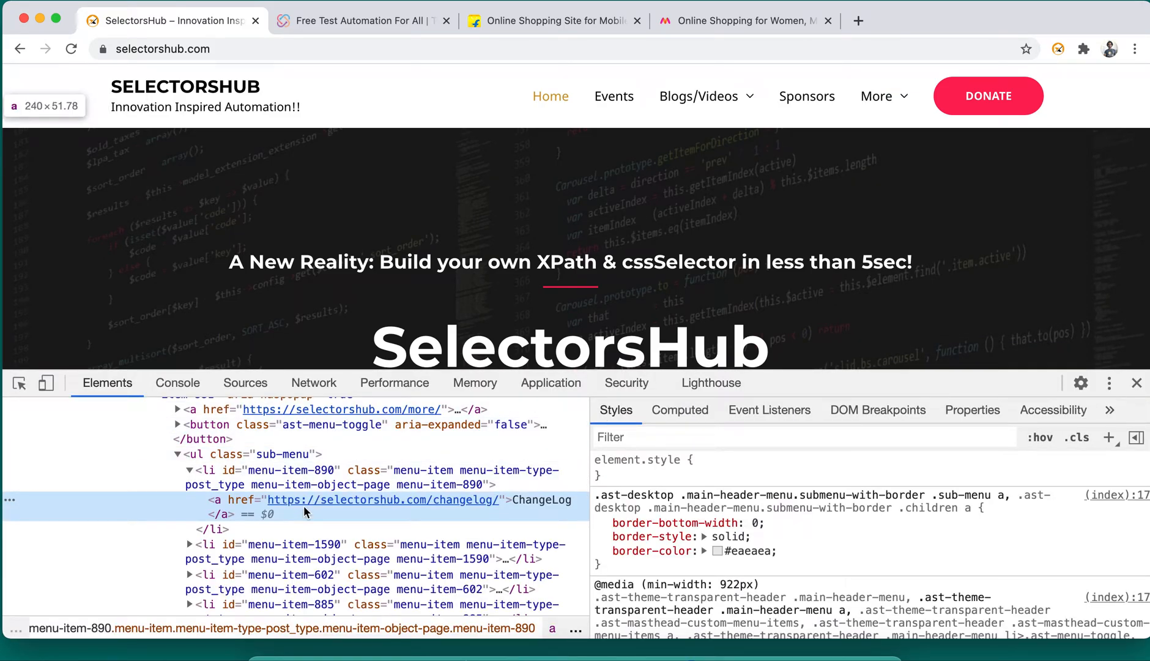
{"action": "left_click", "coordinate": [553, 21]}
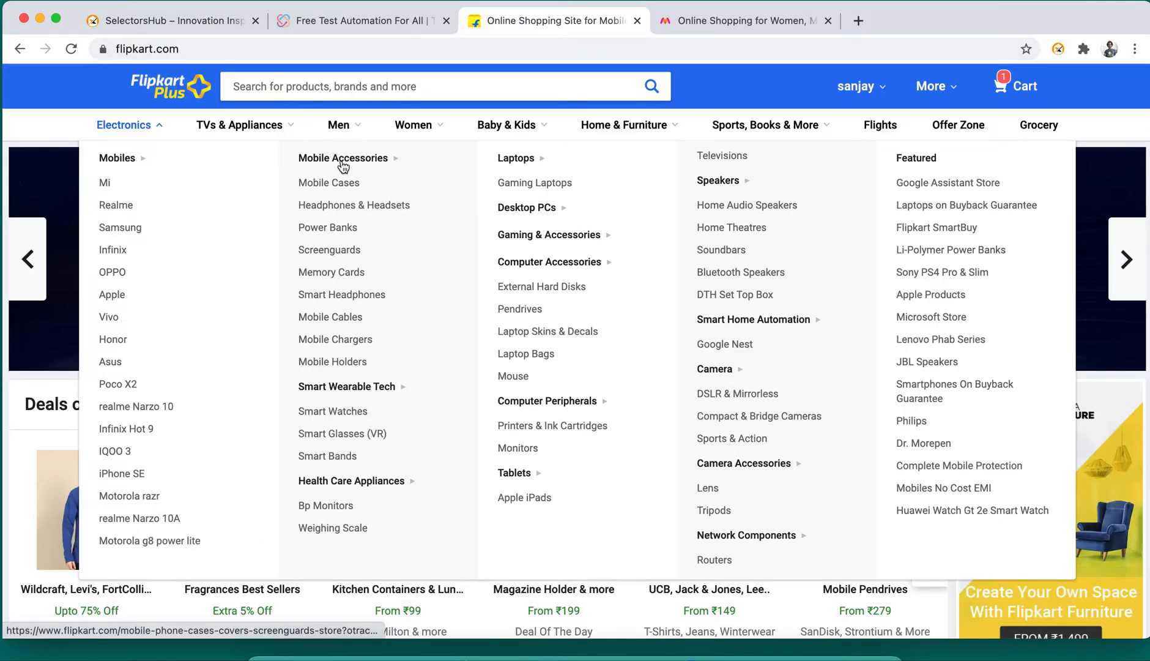
Step: Inspect Flipkart's hidden Mobile Accessories menu link and examine its _1jkBF2 markup in Elements
{"action": "right_click", "coordinate": [343, 158]}
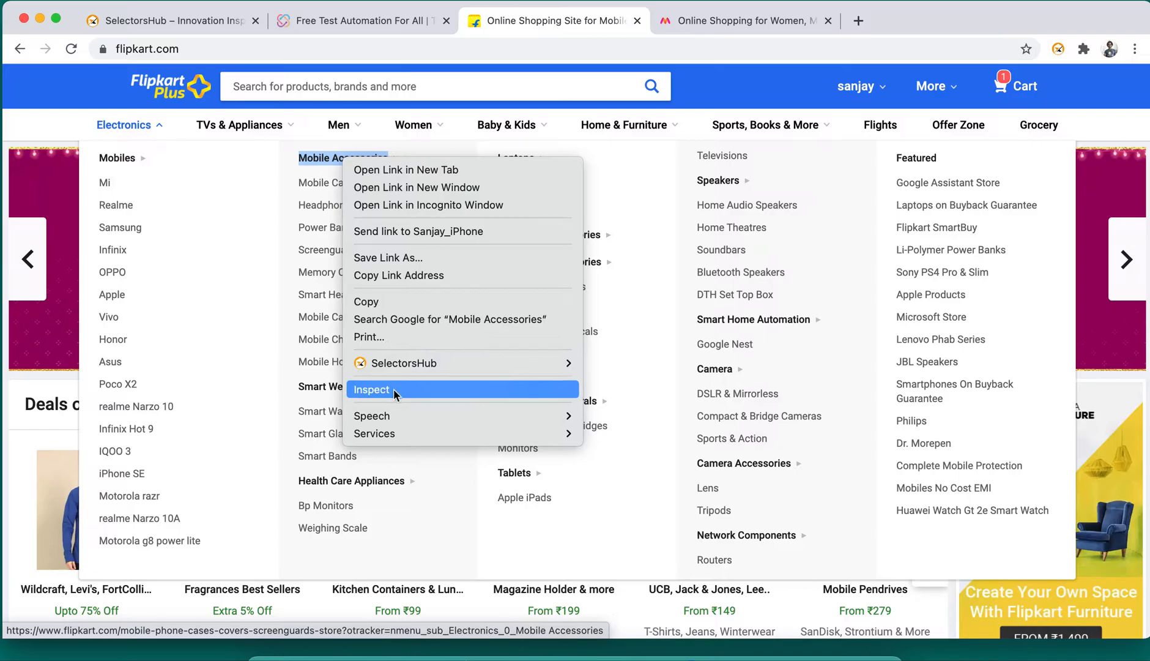
{"action": "left_click", "coordinate": [372, 389]}
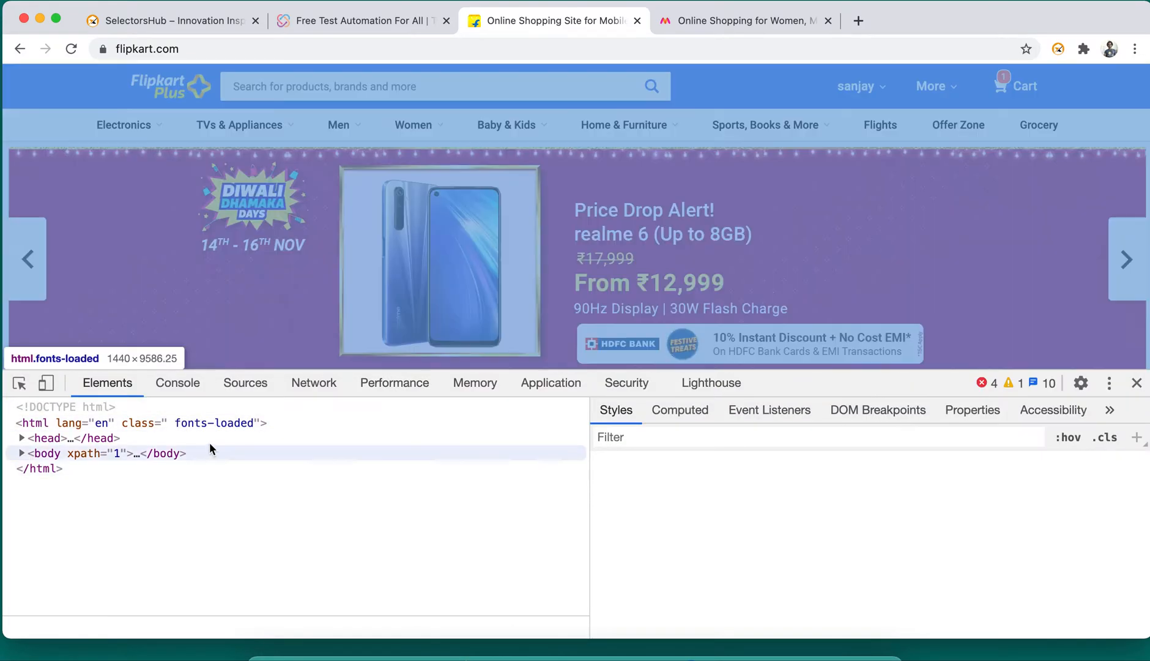
{"action": "mouse_move", "coordinate": [154, 178]}
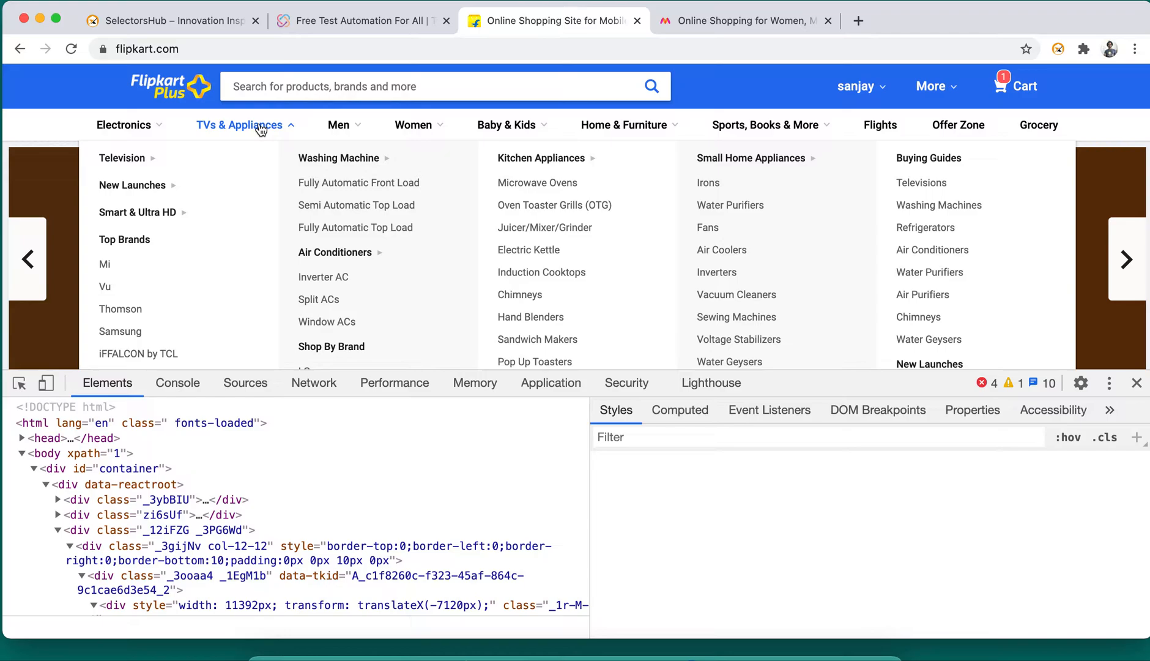
{"action": "mouse_move", "coordinate": [359, 183]}
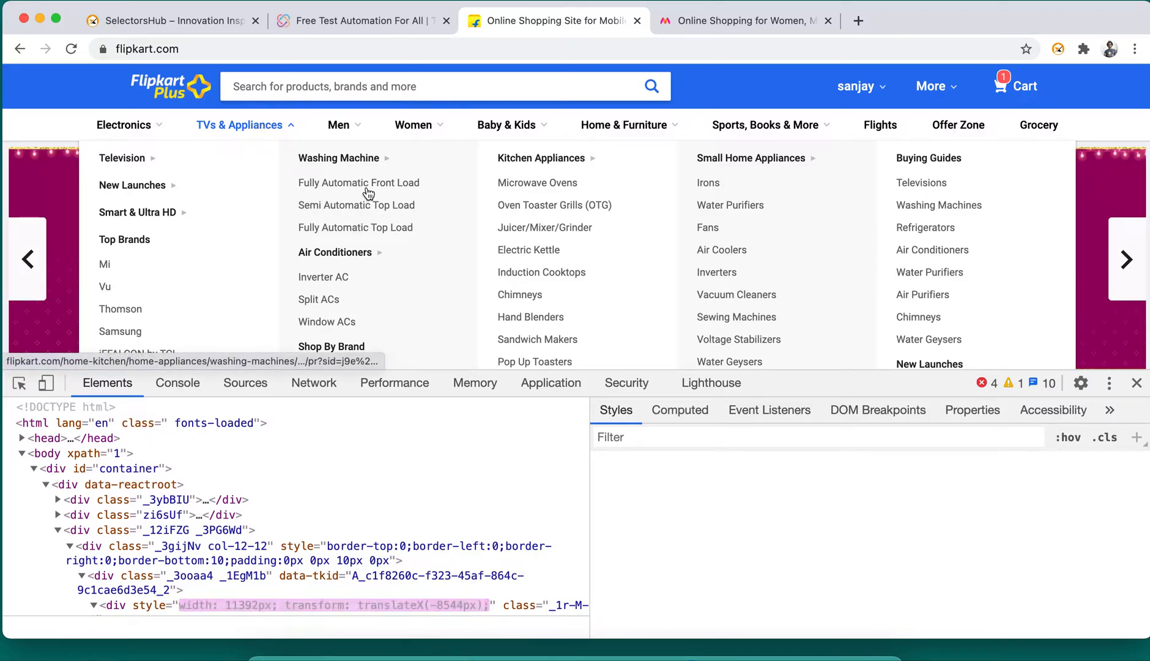
{"action": "mouse_move", "coordinate": [359, 182]}
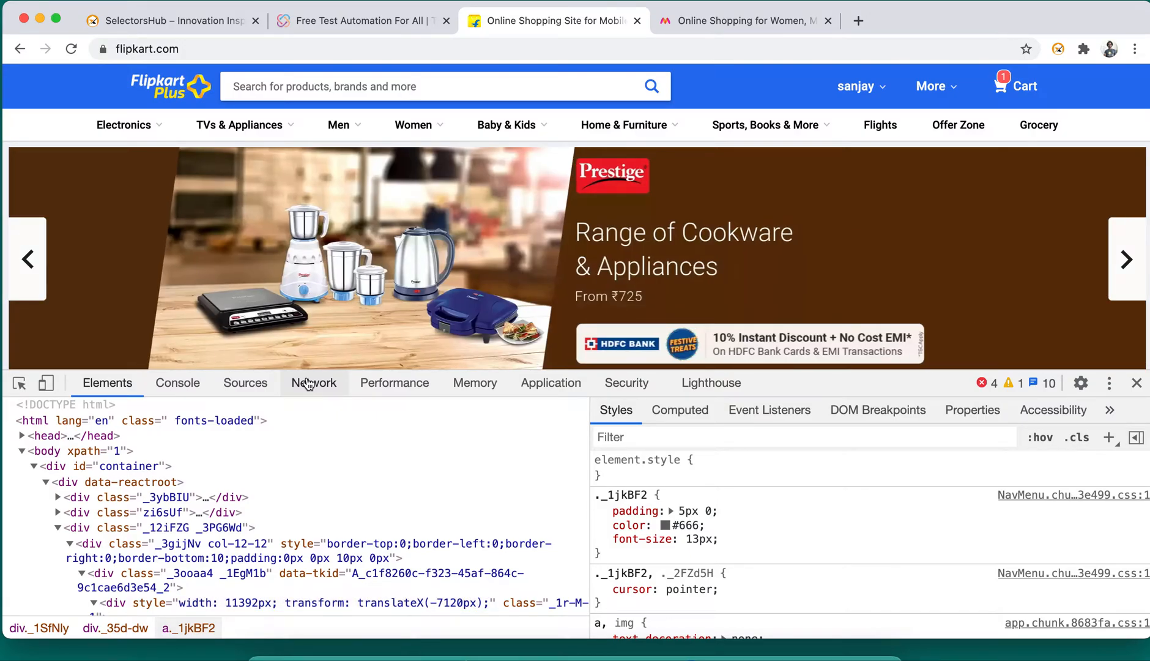
{"action": "left_click", "coordinate": [1128, 259]}
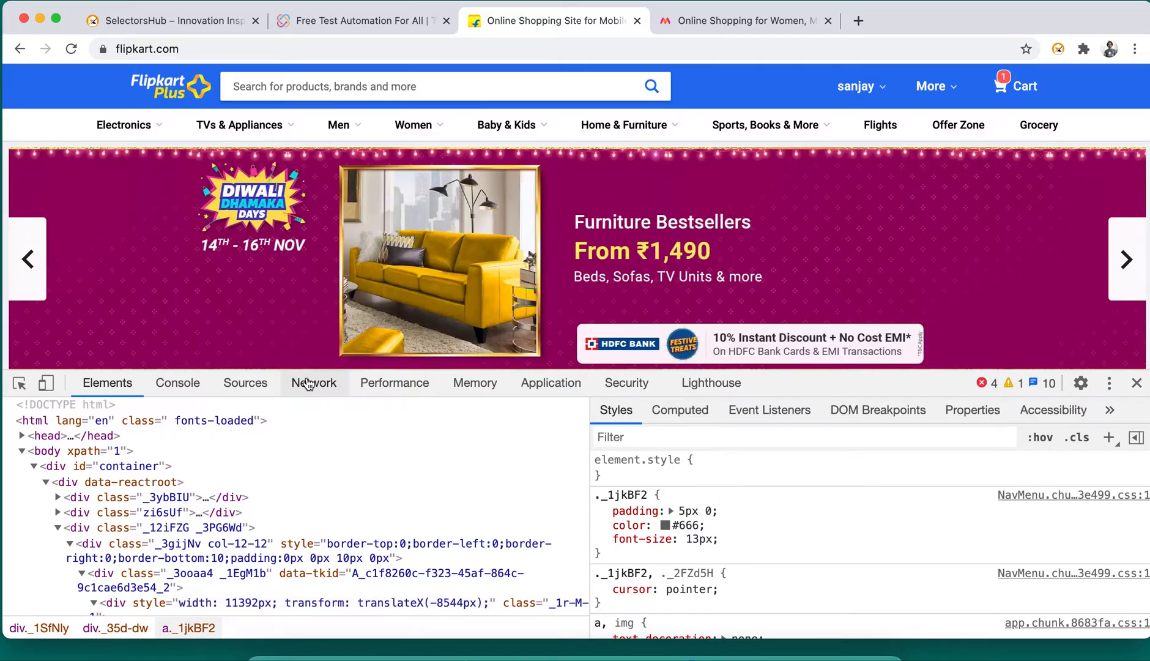
{"action": "left_click", "coordinate": [1128, 258]}
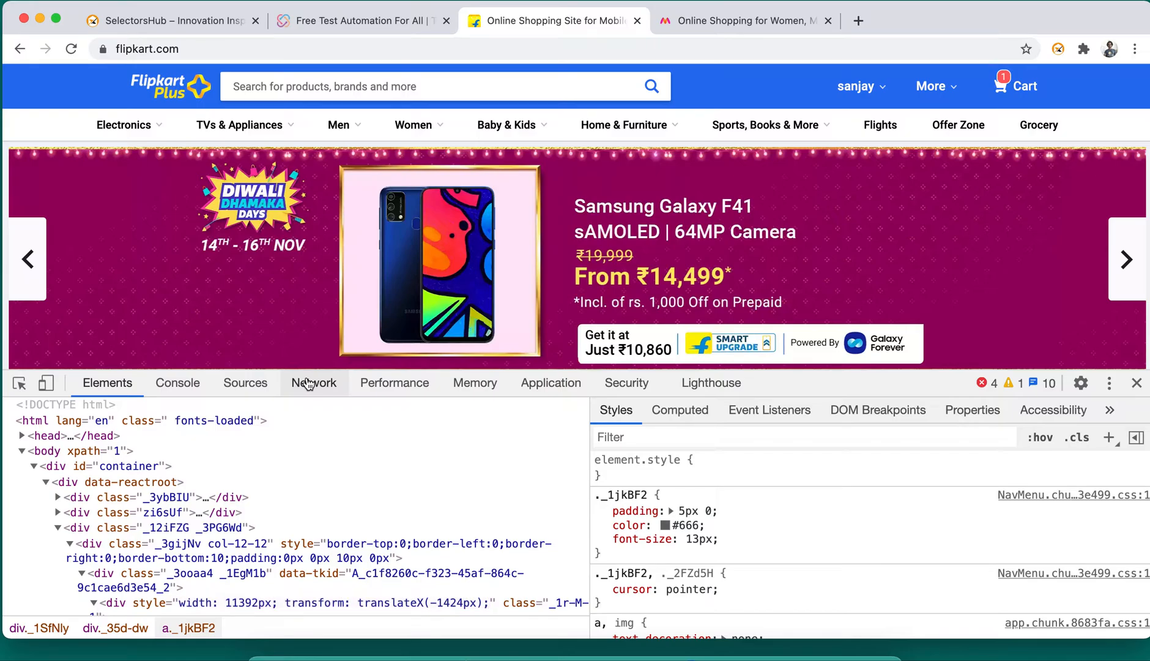
{"action": "left_click", "coordinate": [1127, 258]}
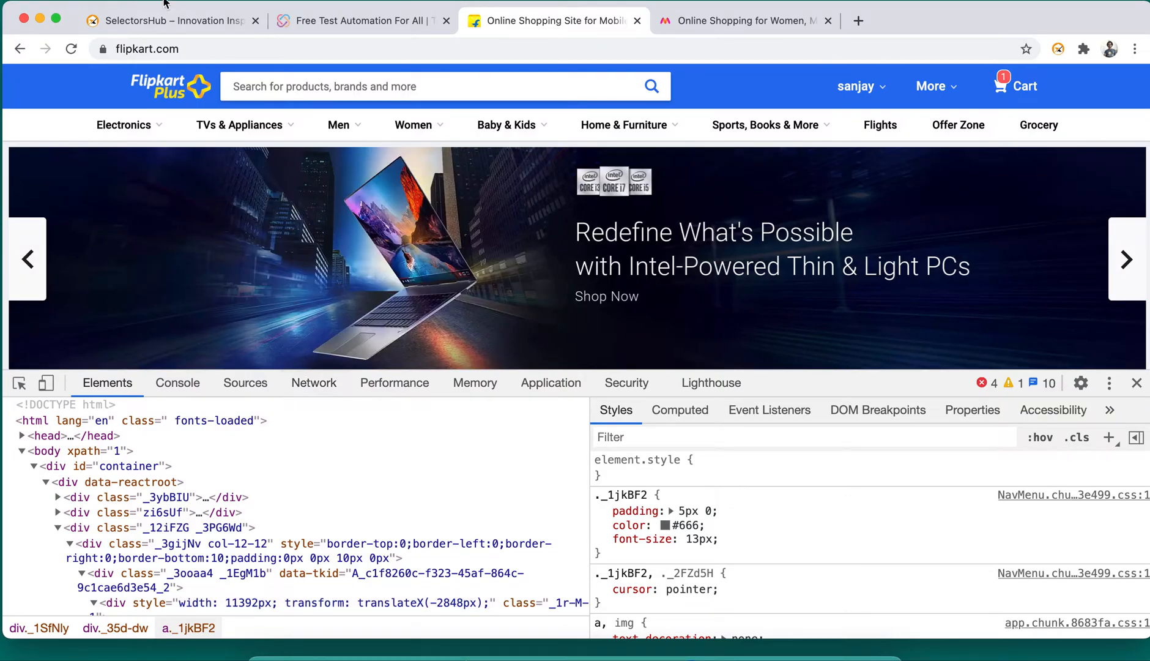
Step: Visit the SelectorsHub Chrome Web Store page via the CHROME download button, then return to the site
{"action": "left_click", "coordinate": [170, 21]}
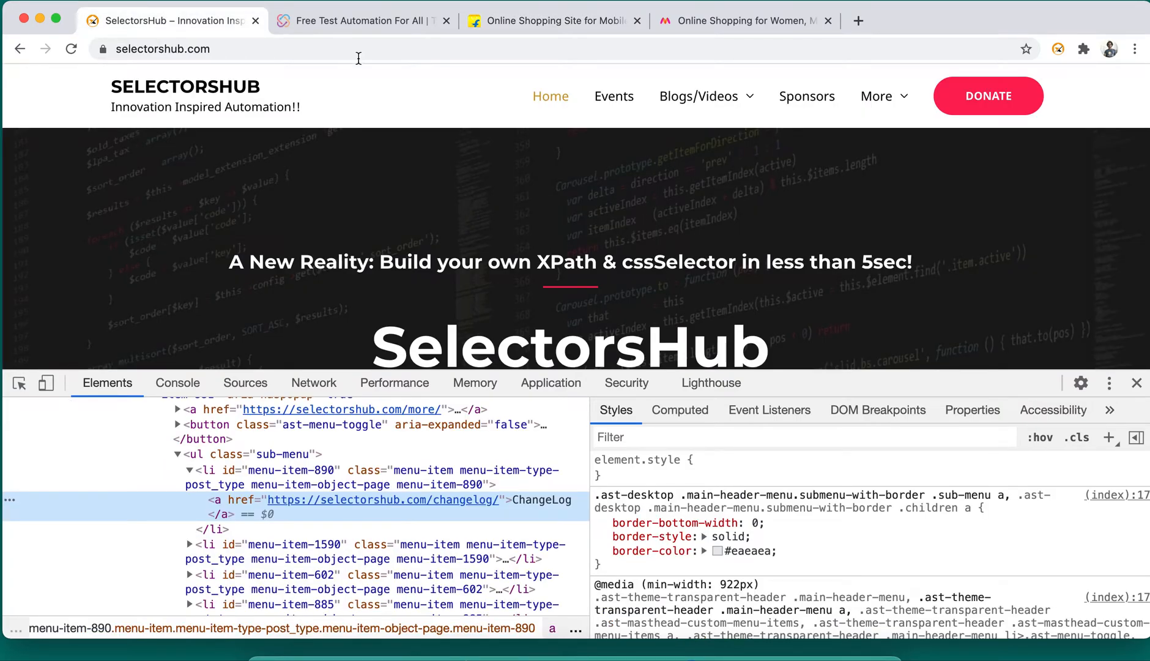
{"action": "mouse_move", "coordinate": [484, 163]}
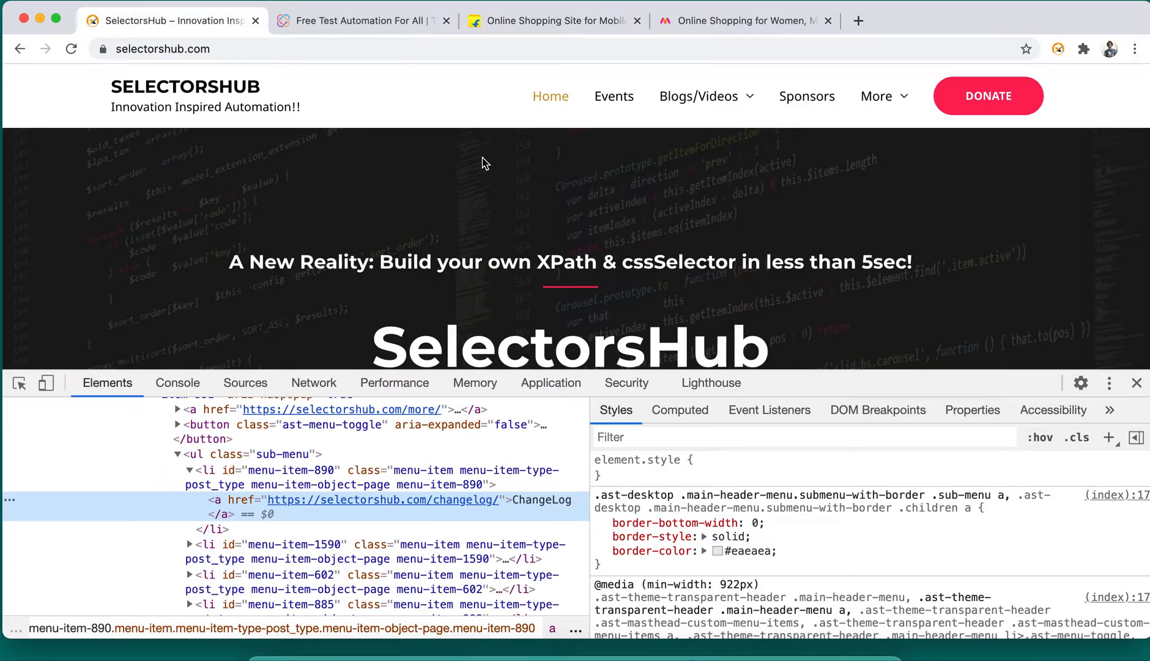
{"action": "scroll", "scroll_direction": "down", "scroll_amount": 3}
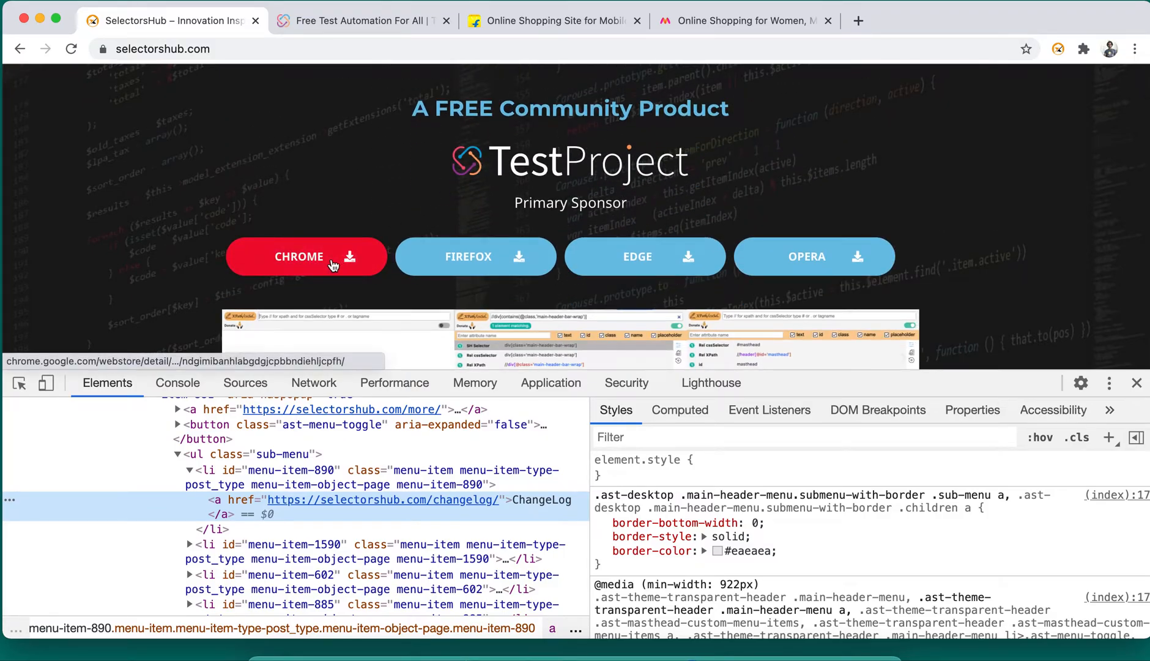
{"action": "mouse_move", "coordinate": [744, 297]}
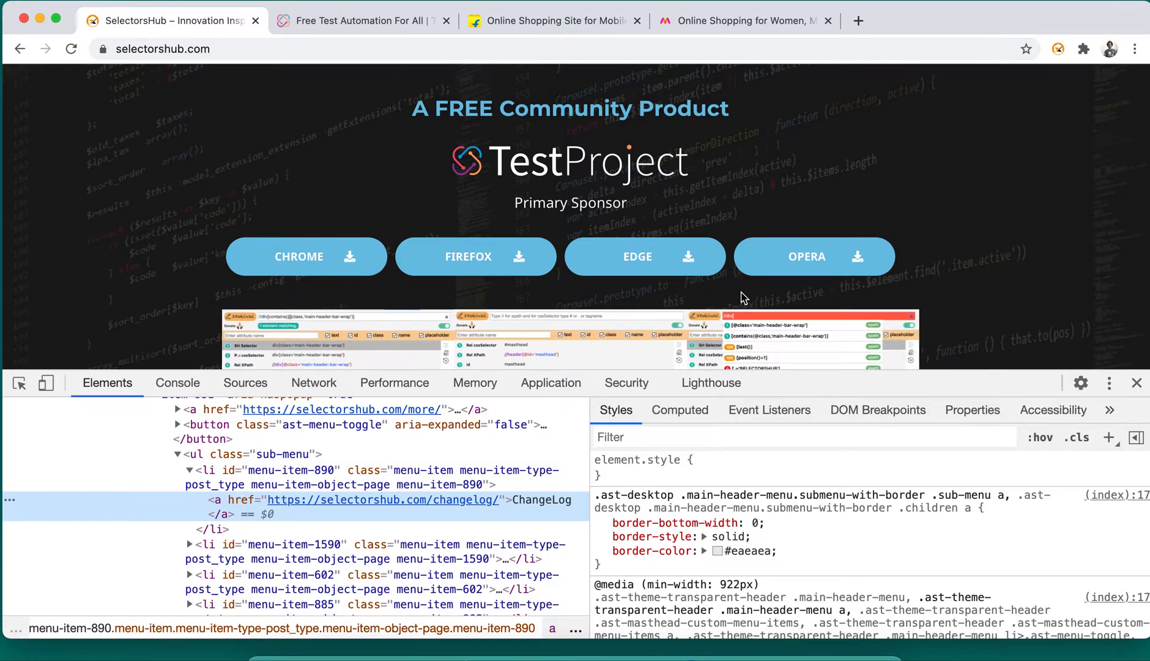
{"action": "mouse_move", "coordinate": [328, 262]}
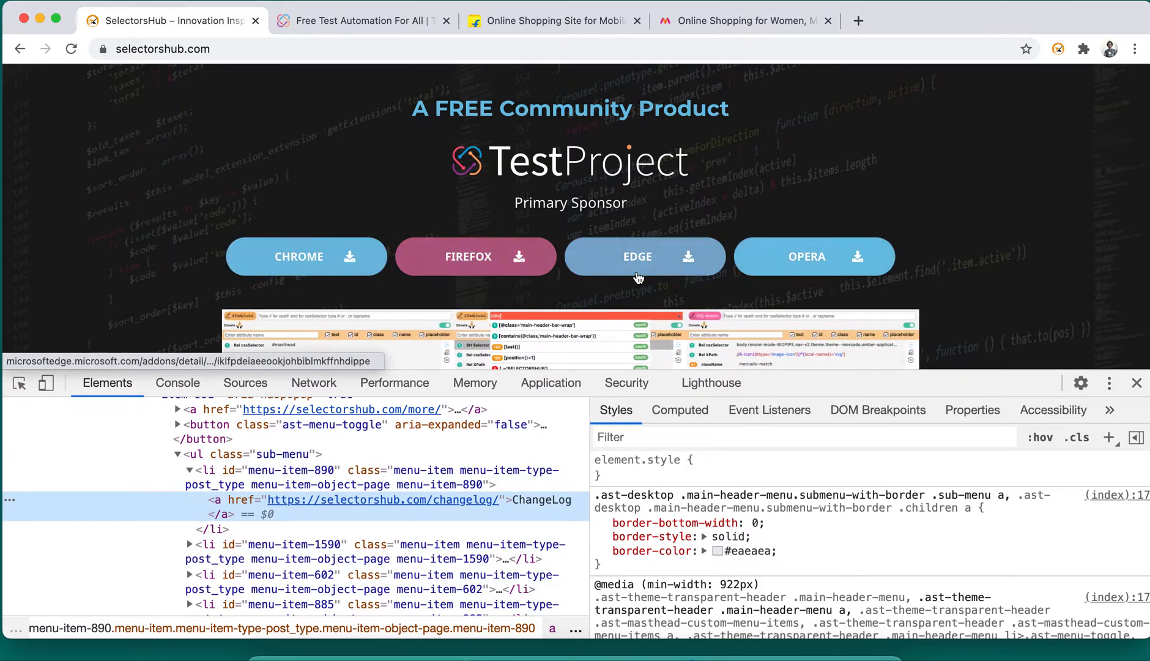
{"action": "left_click", "coordinate": [306, 256]}
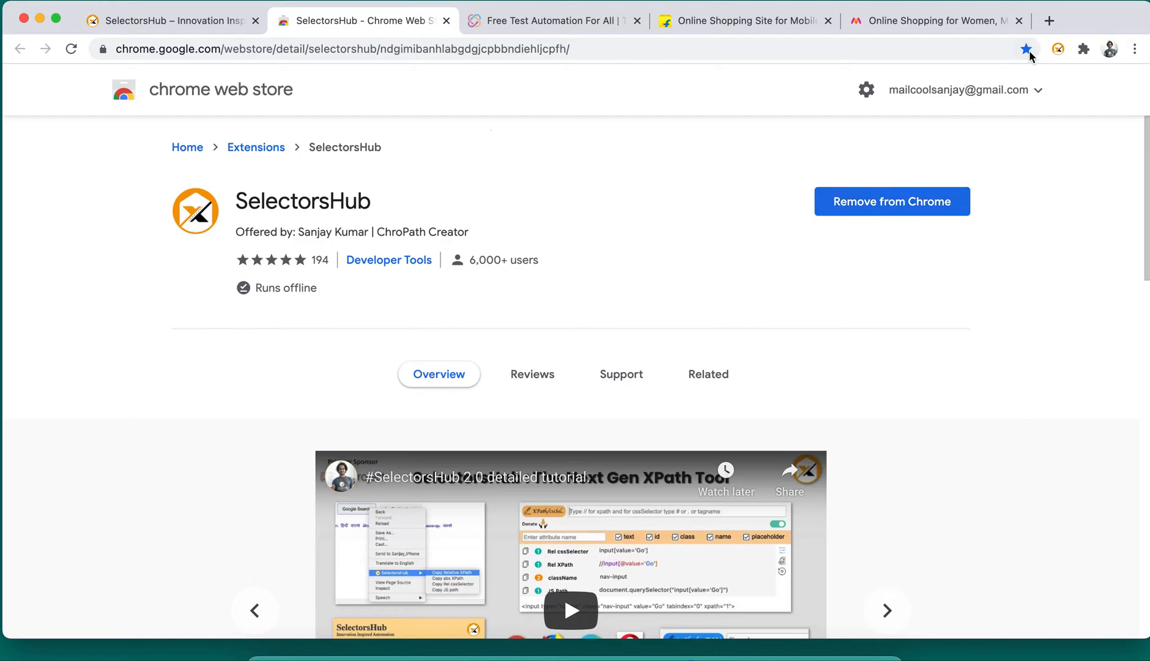
{"action": "left_click", "coordinate": [1084, 49]}
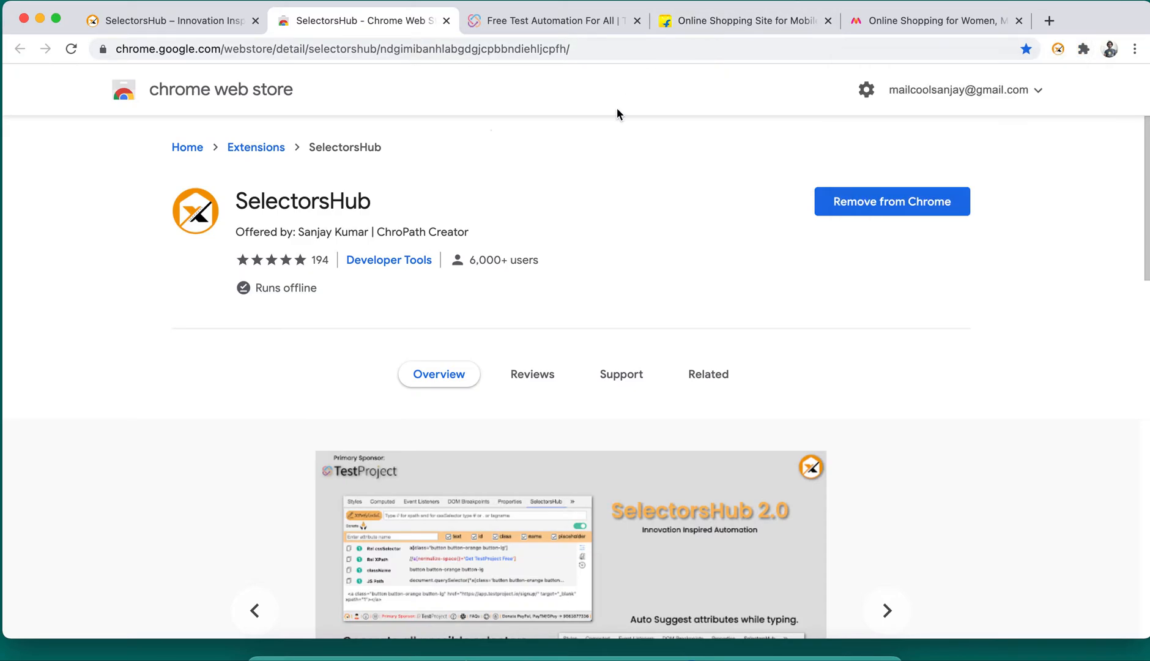
{"action": "left_click", "coordinate": [170, 21]}
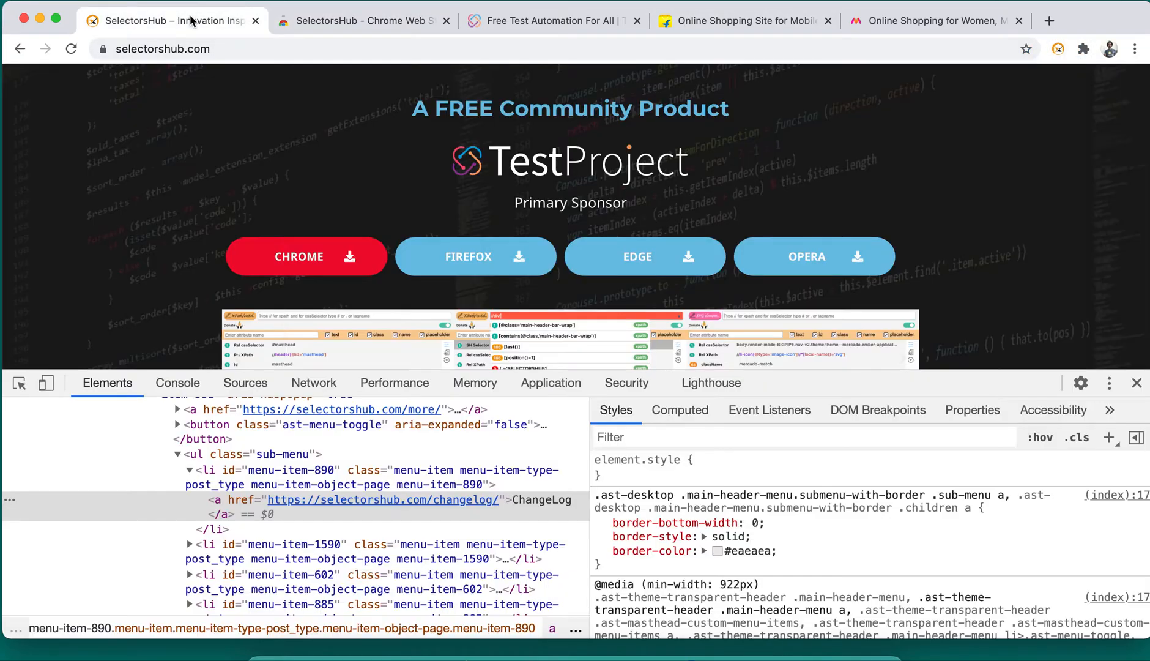
Step: Close DevTools and reopen the More dropdown listing ChangeLog, Community-partner and the other items
{"action": "left_click", "coordinate": [1136, 383]}
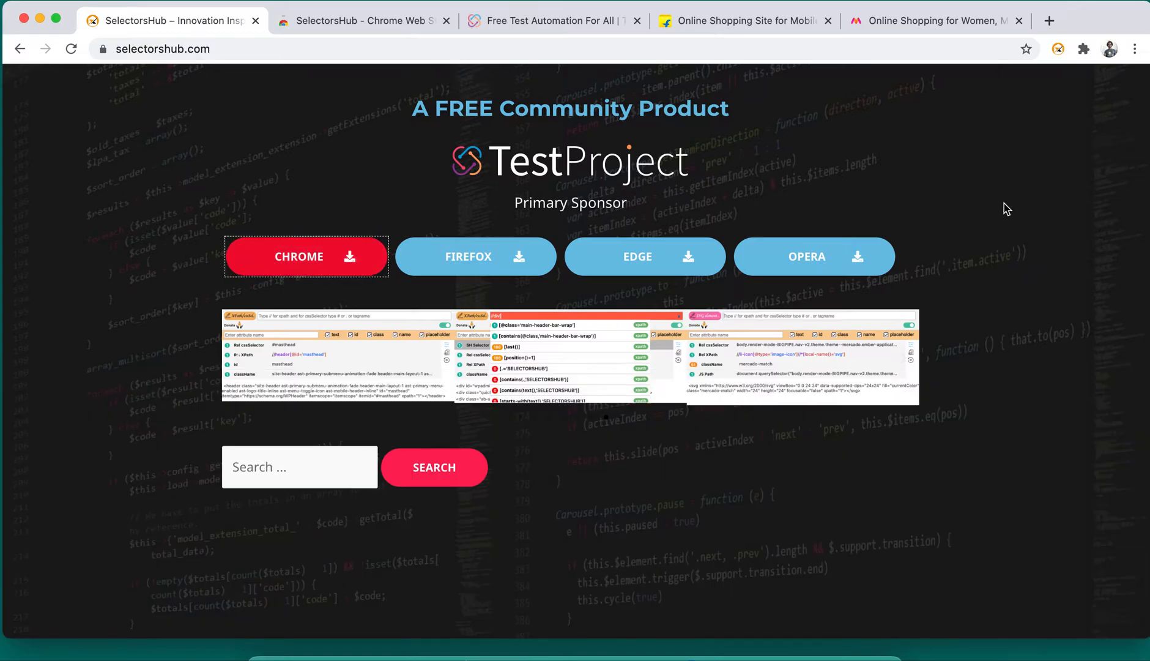
{"action": "left_click", "coordinate": [876, 96]}
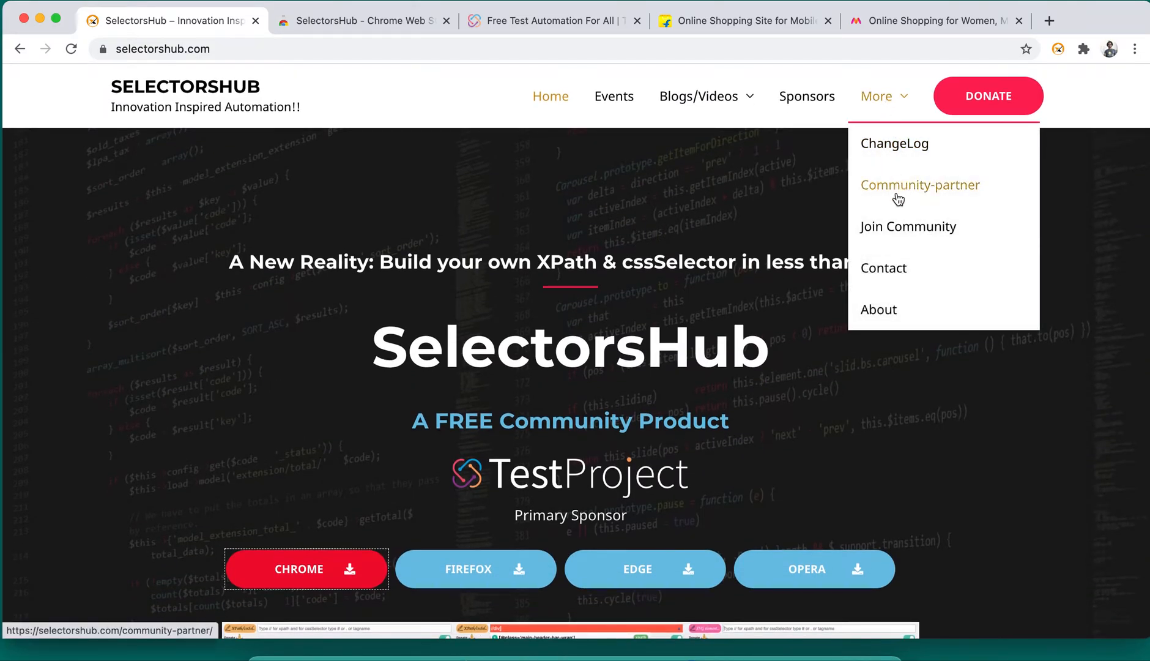
{"action": "mouse_move", "coordinate": [900, 290]}
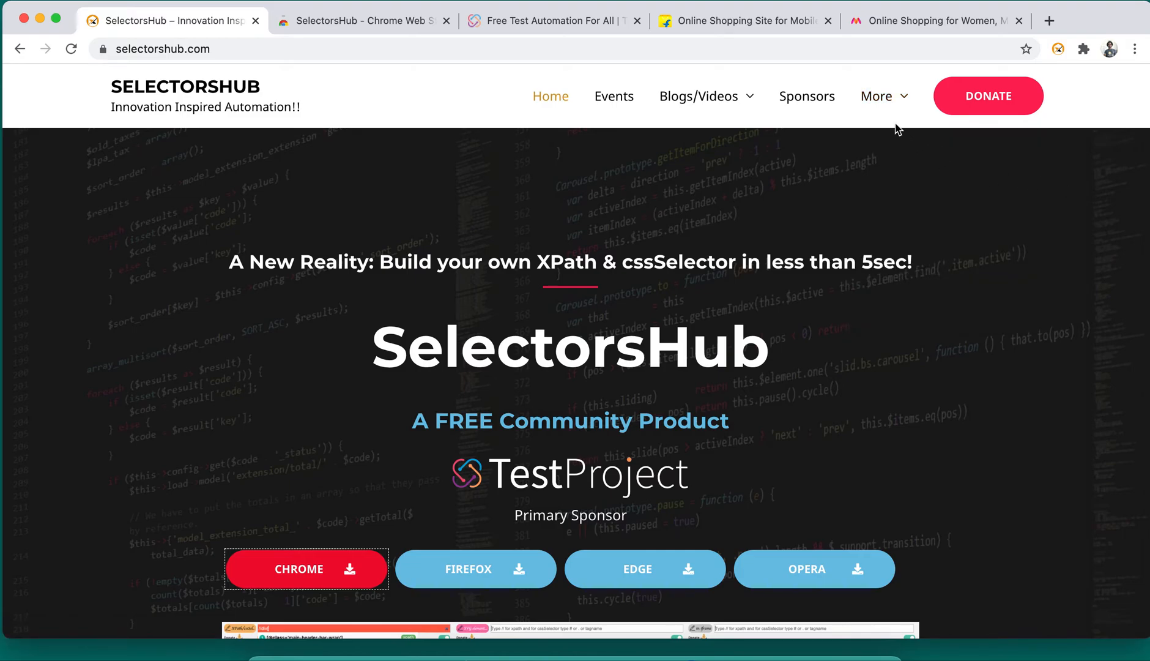
{"action": "left_click", "coordinate": [877, 96]}
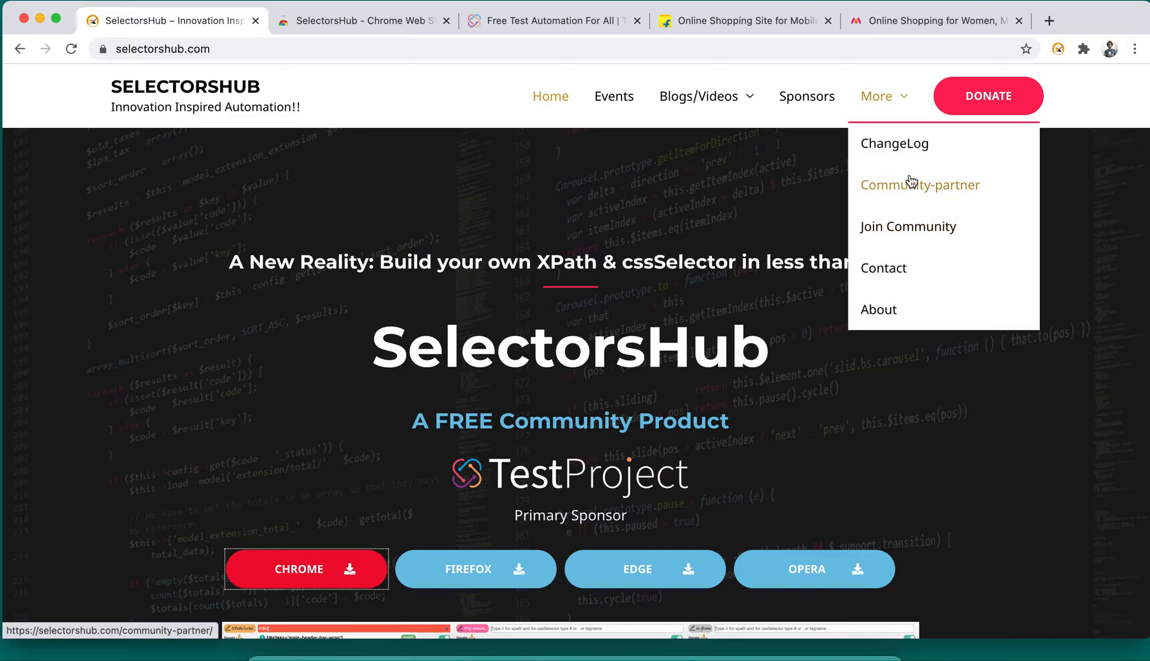
{"action": "mouse_move", "coordinate": [916, 231]}
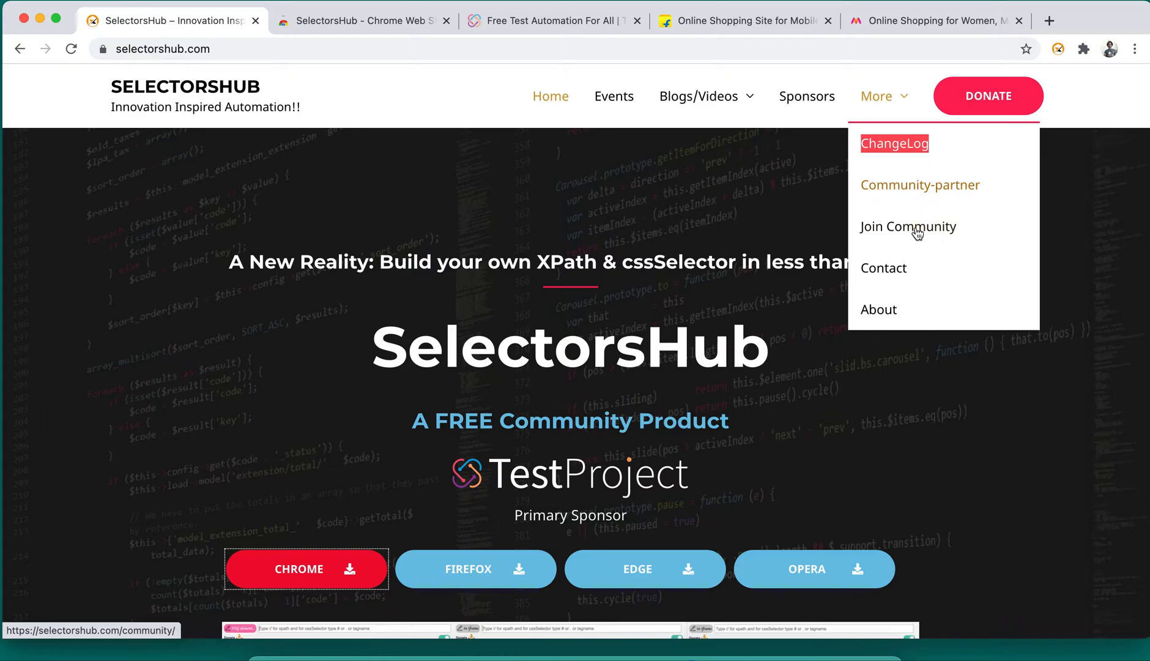
{"action": "mouse_move", "coordinate": [919, 192]}
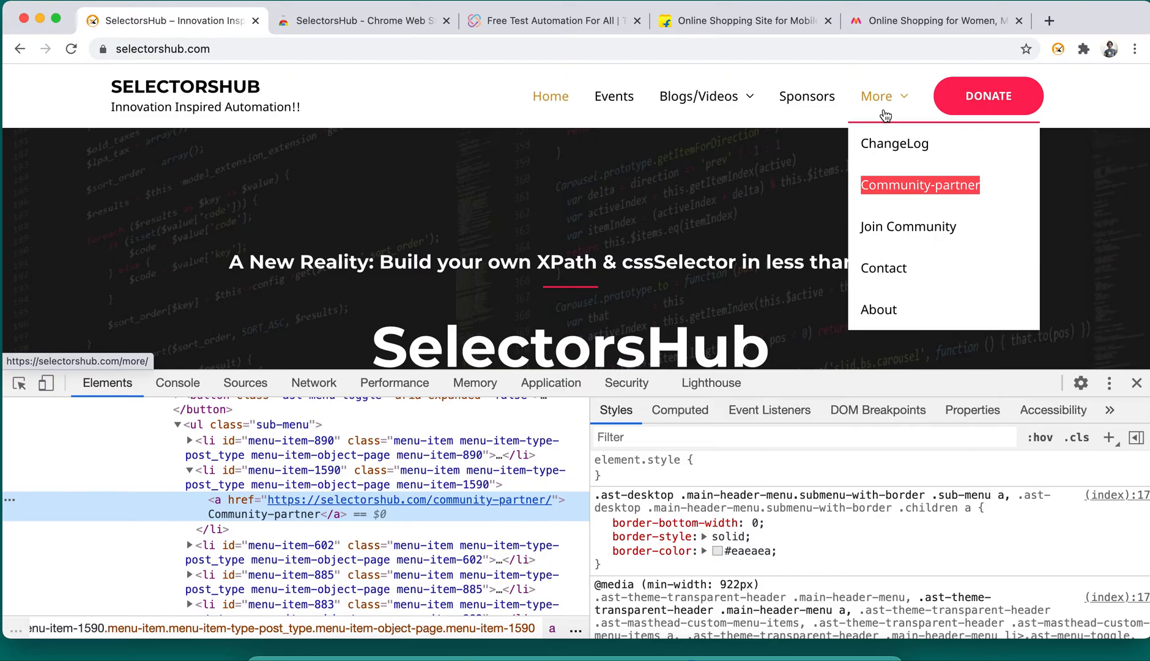
{"action": "mouse_move", "coordinate": [945, 192]}
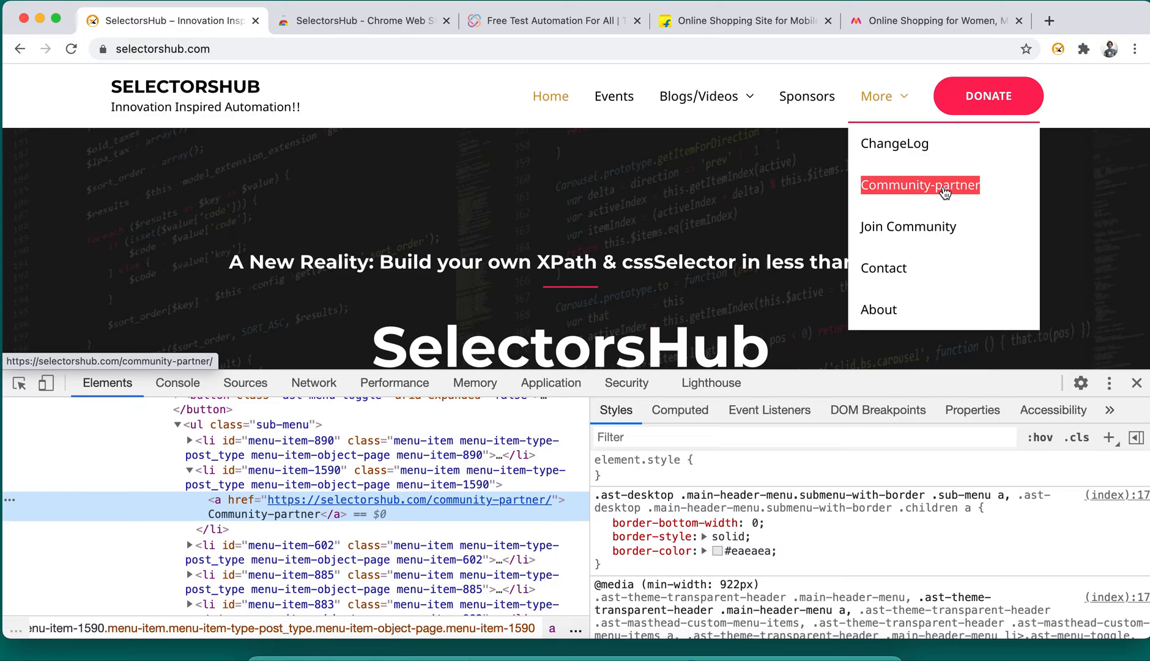
Step: Enable abs XPath and Rel cssSelector copy options in the SelectorsHub popup settings
{"action": "right_click", "coordinate": [920, 185]}
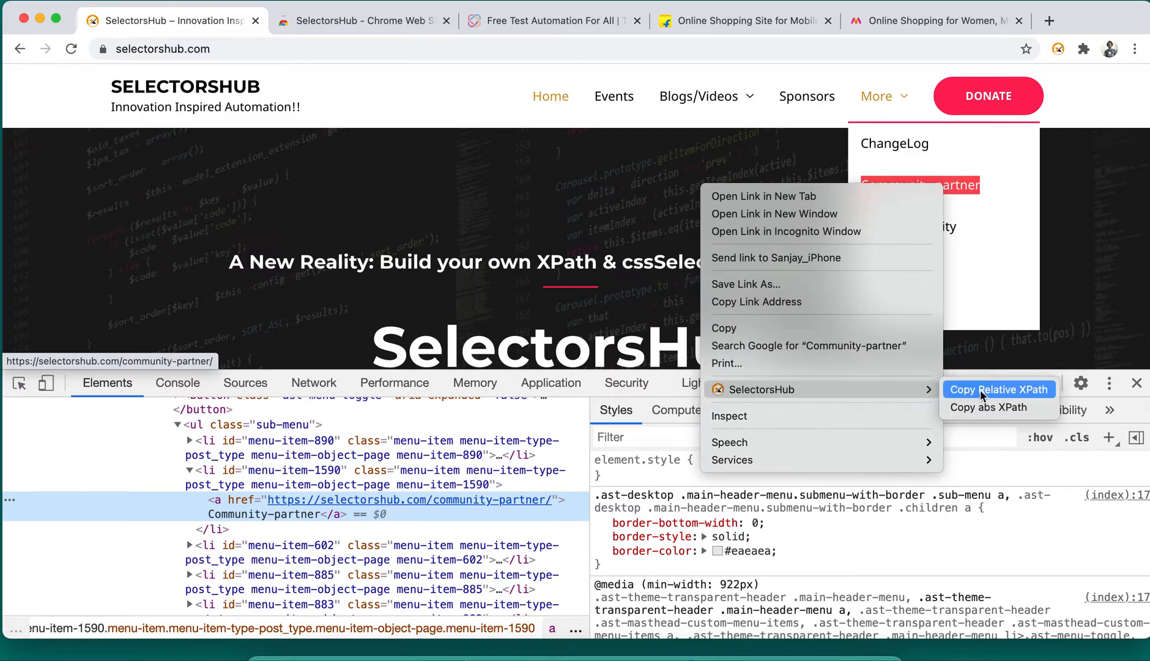
{"action": "mouse_move", "coordinate": [994, 407]}
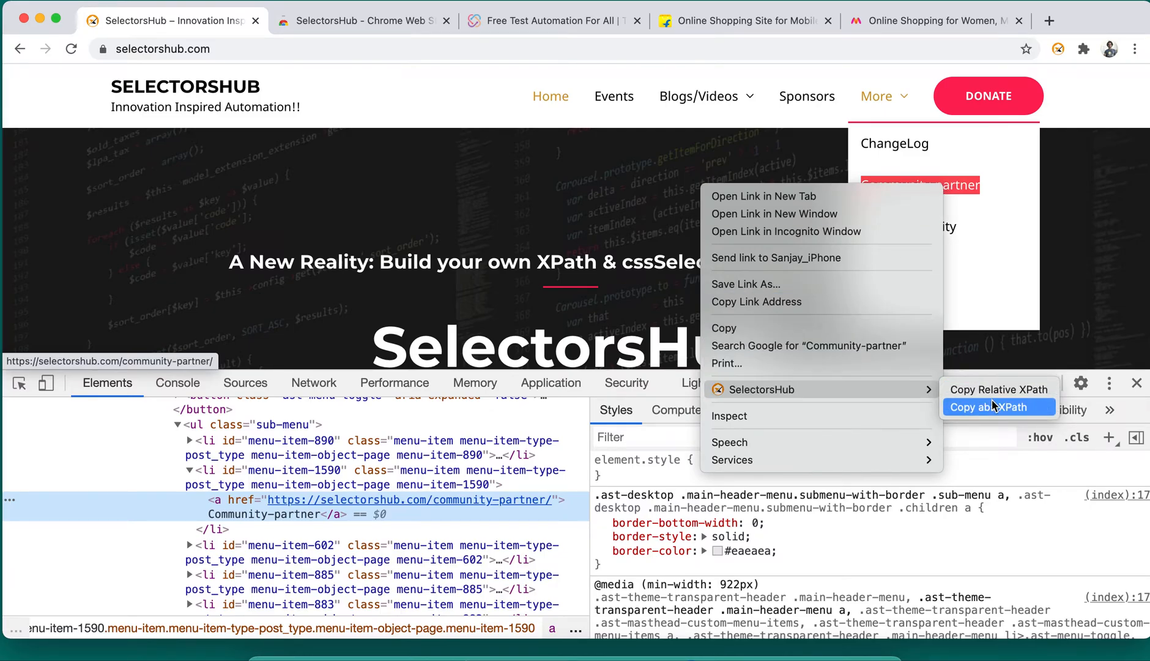
{"action": "mouse_move", "coordinate": [998, 390]}
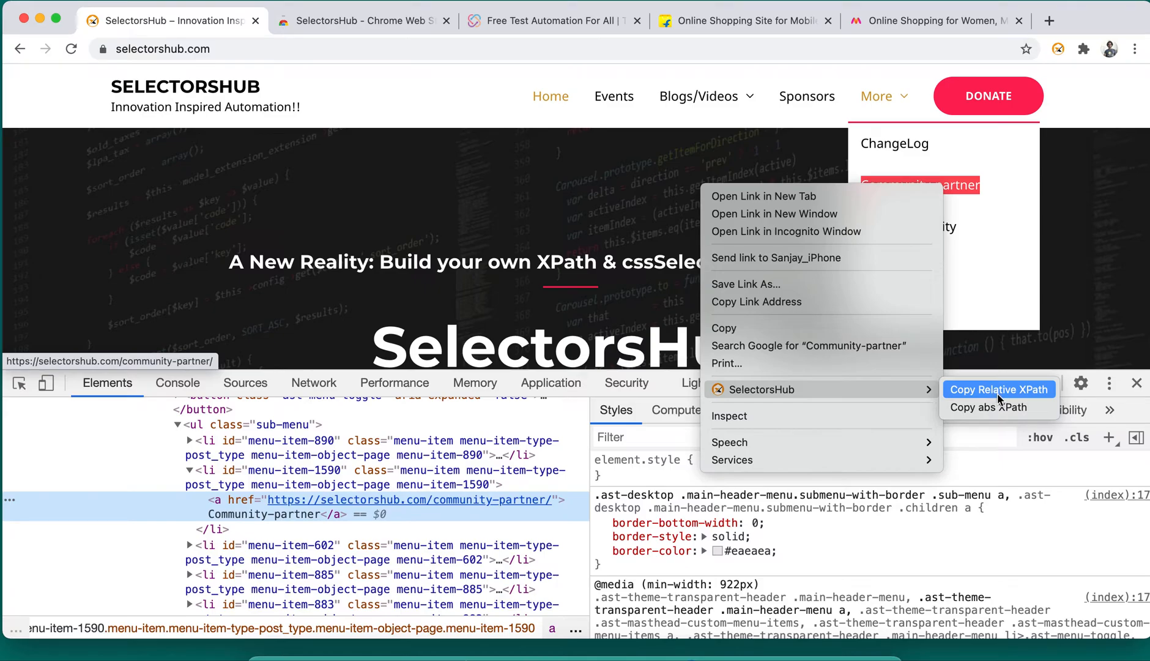
{"action": "left_click", "coordinate": [1058, 48]}
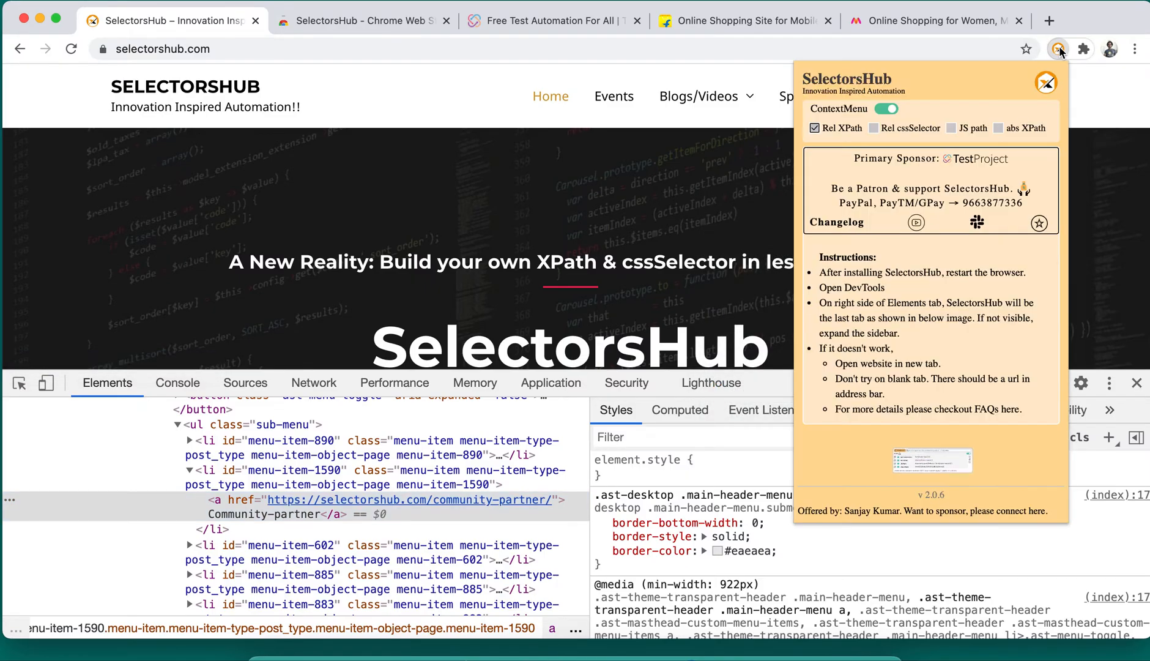
{"action": "left_click", "coordinate": [998, 128]}
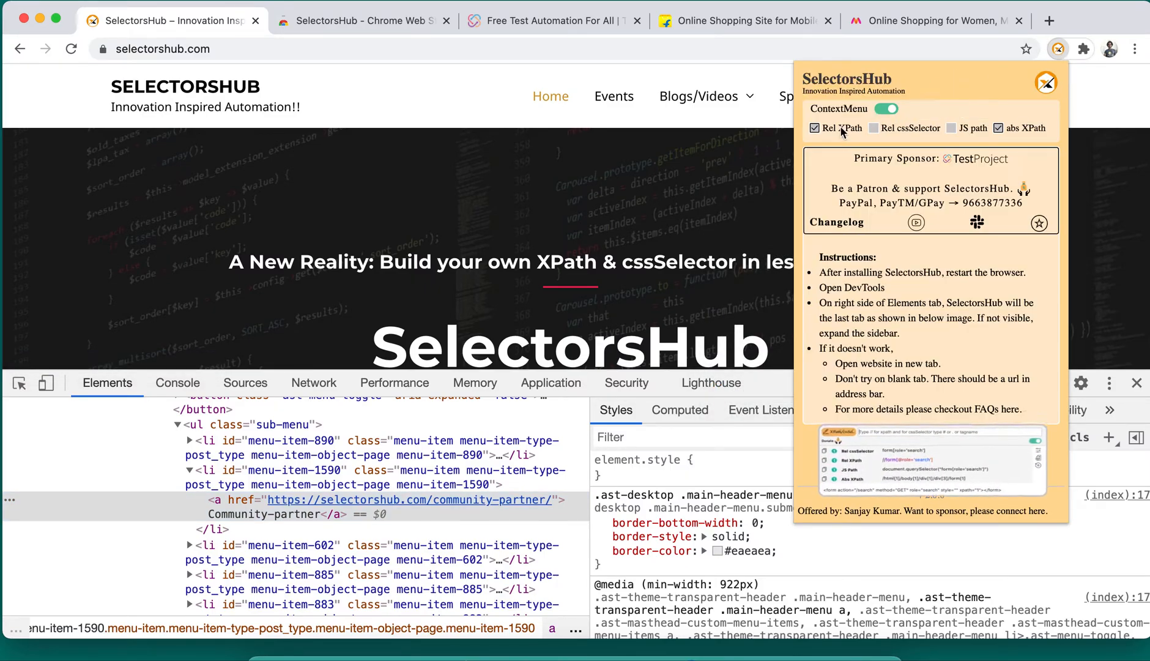
{"action": "left_click", "coordinate": [874, 128]}
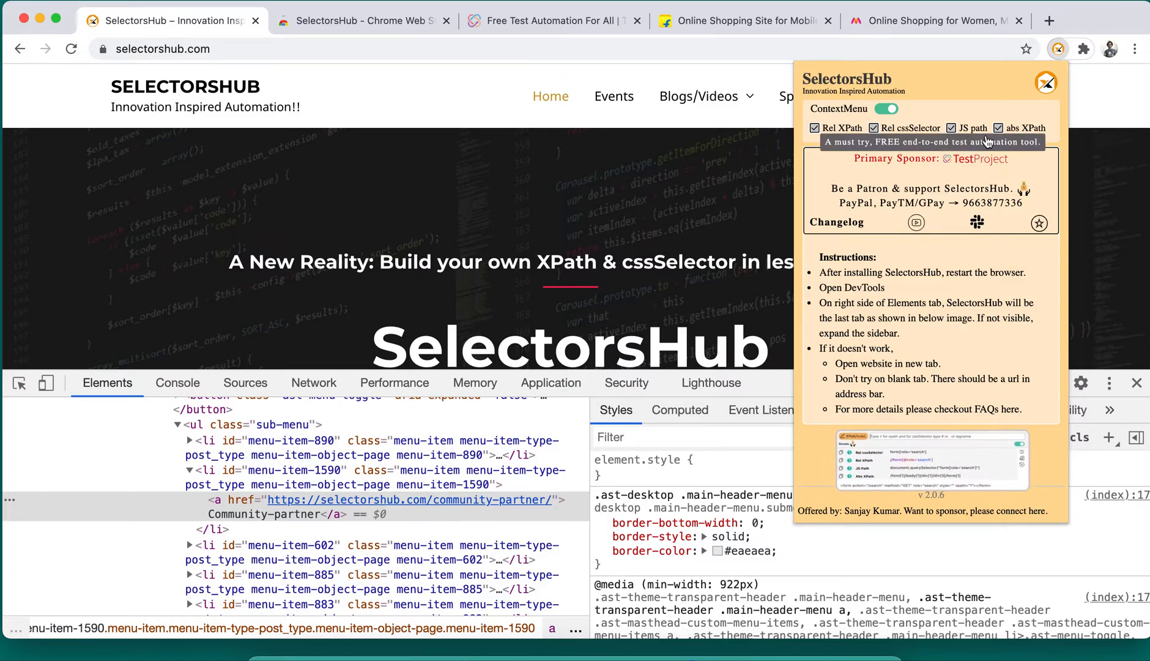
{"action": "left_click", "coordinate": [1046, 82]}
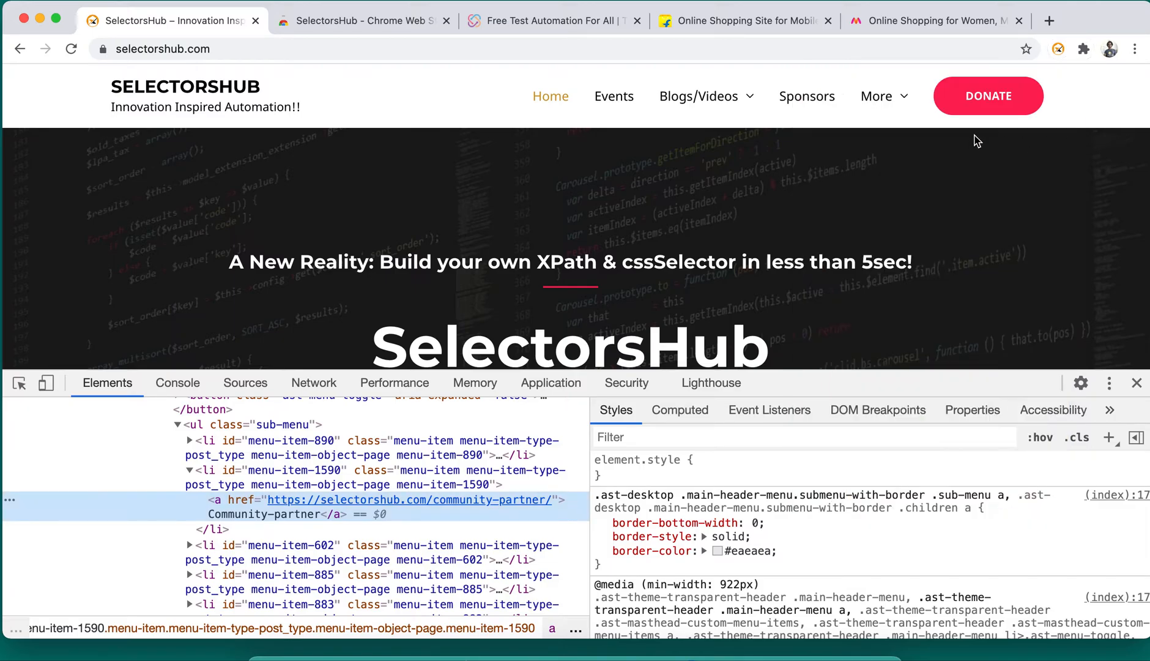
Step: Copy Community-partner's relative XPath via SelectorsHub and verify it matches one element in the panel
{"action": "left_click", "coordinate": [878, 96]}
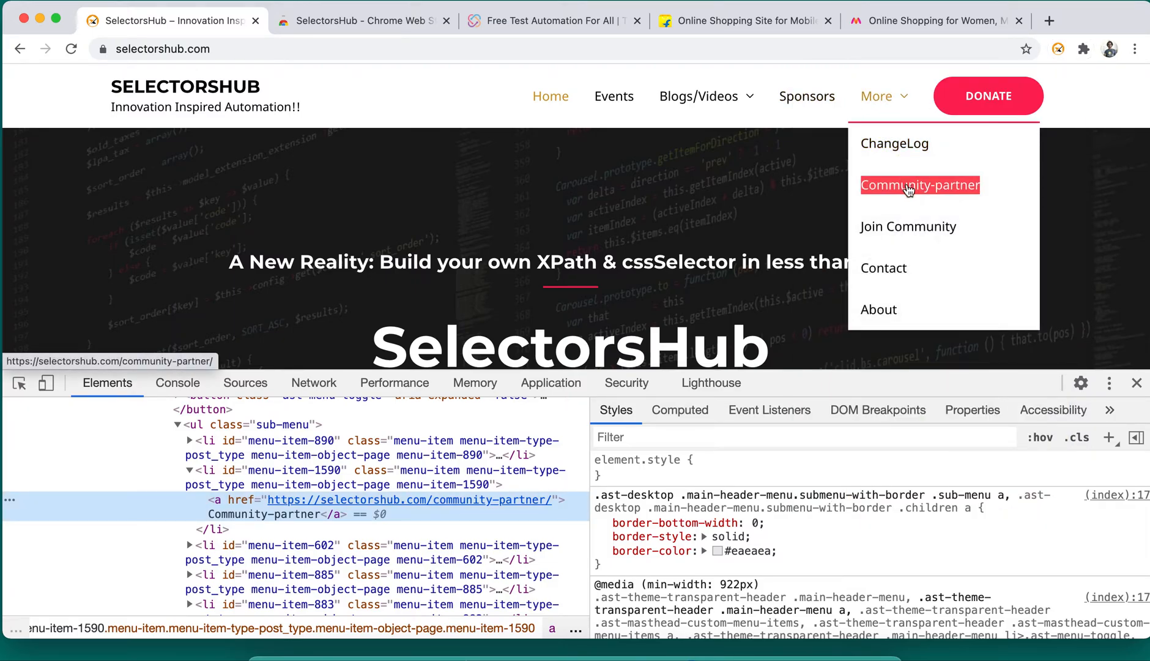
{"action": "right_click", "coordinate": [919, 185]}
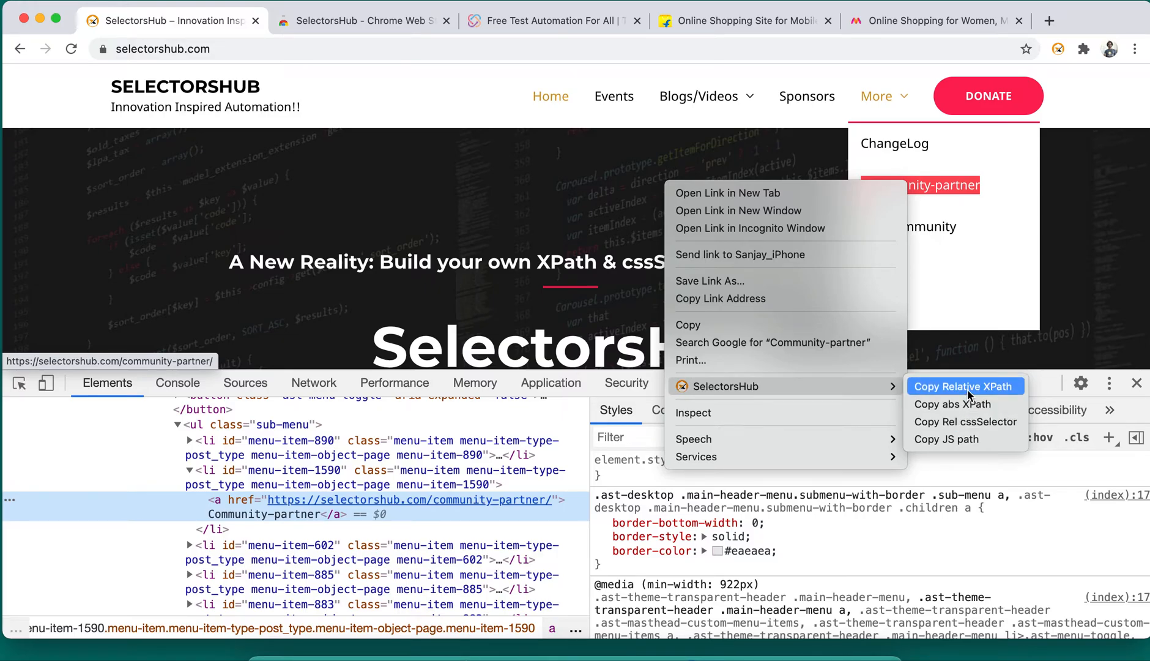
{"action": "left_click", "coordinate": [964, 386]}
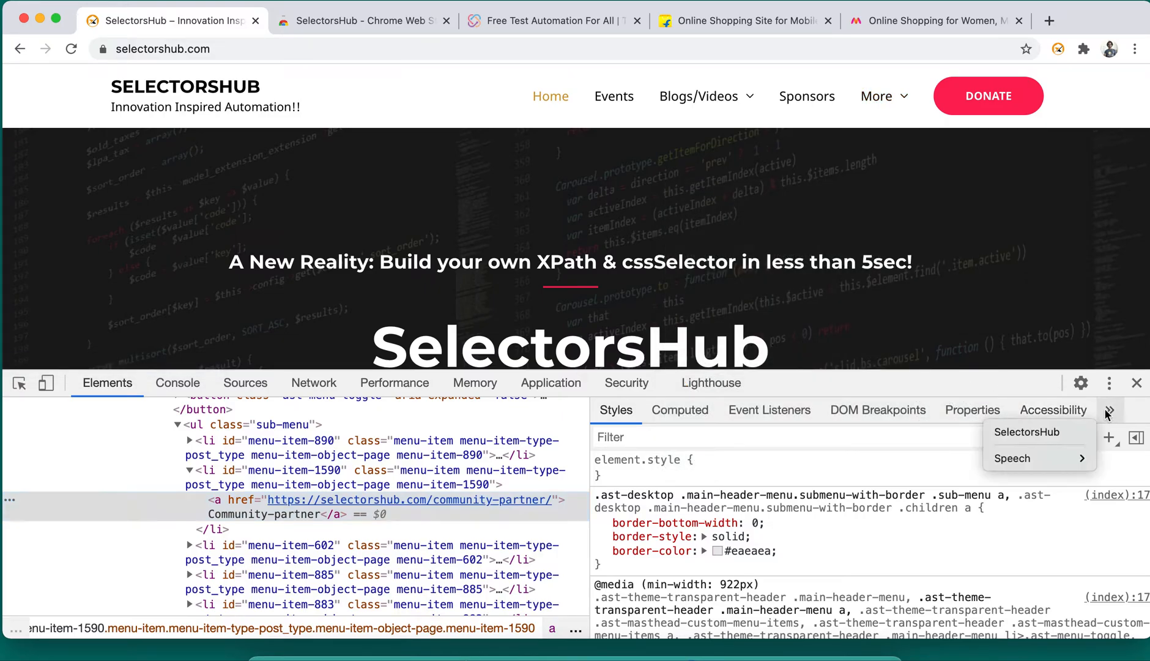
{"action": "left_click", "coordinate": [1026, 431]}
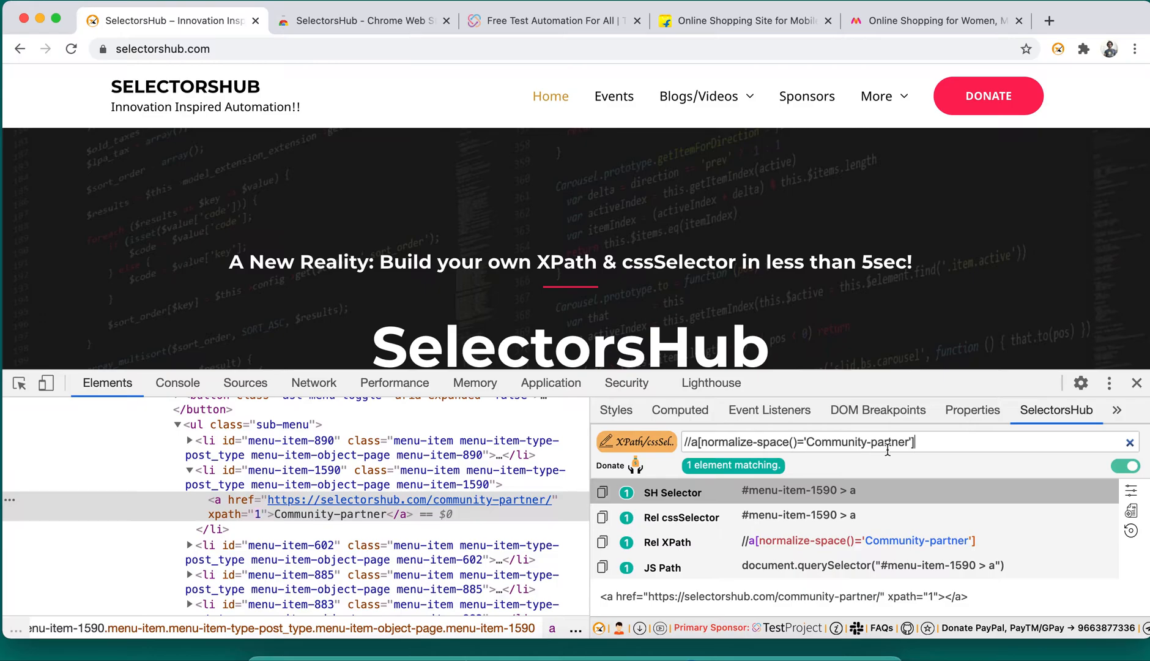
{"action": "left_click", "coordinate": [877, 96]}
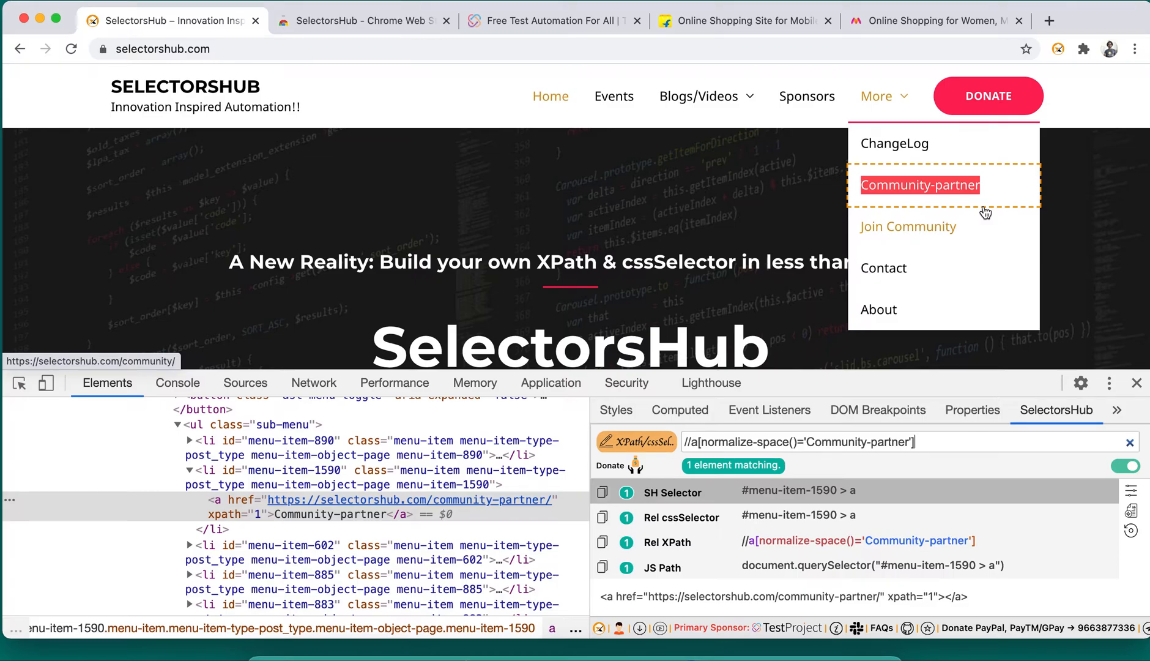
{"action": "mouse_move", "coordinate": [940, 235]}
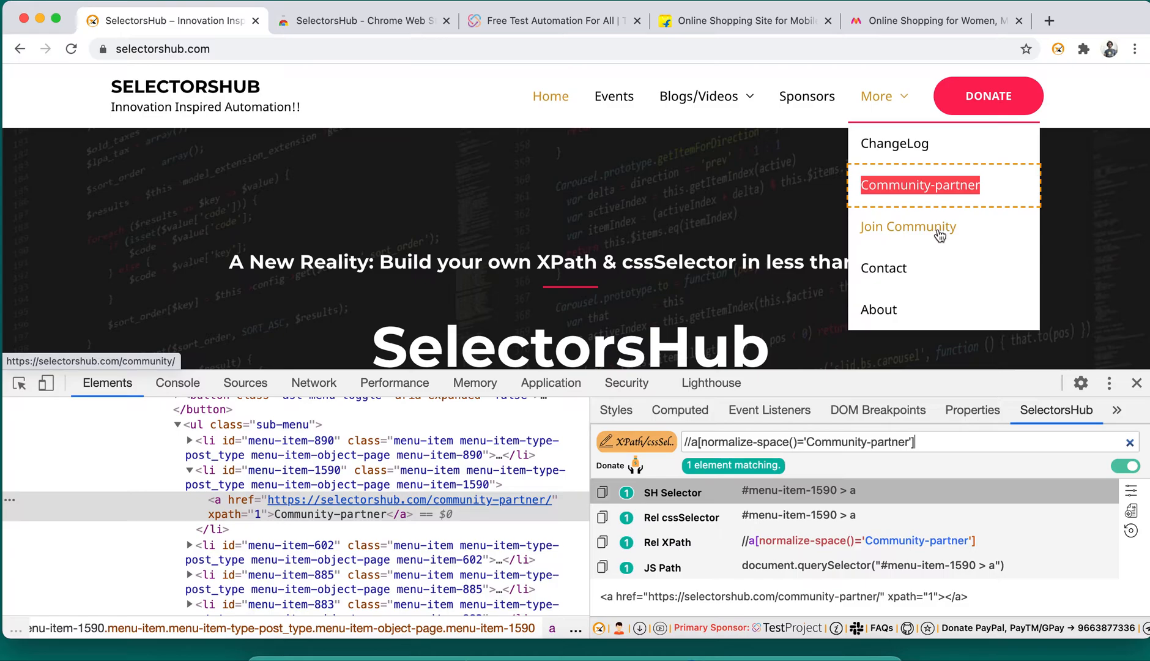
Step: Copy Join Community's relative XPath the same way, then move to the TestProject tab
{"action": "right_click", "coordinate": [908, 226]}
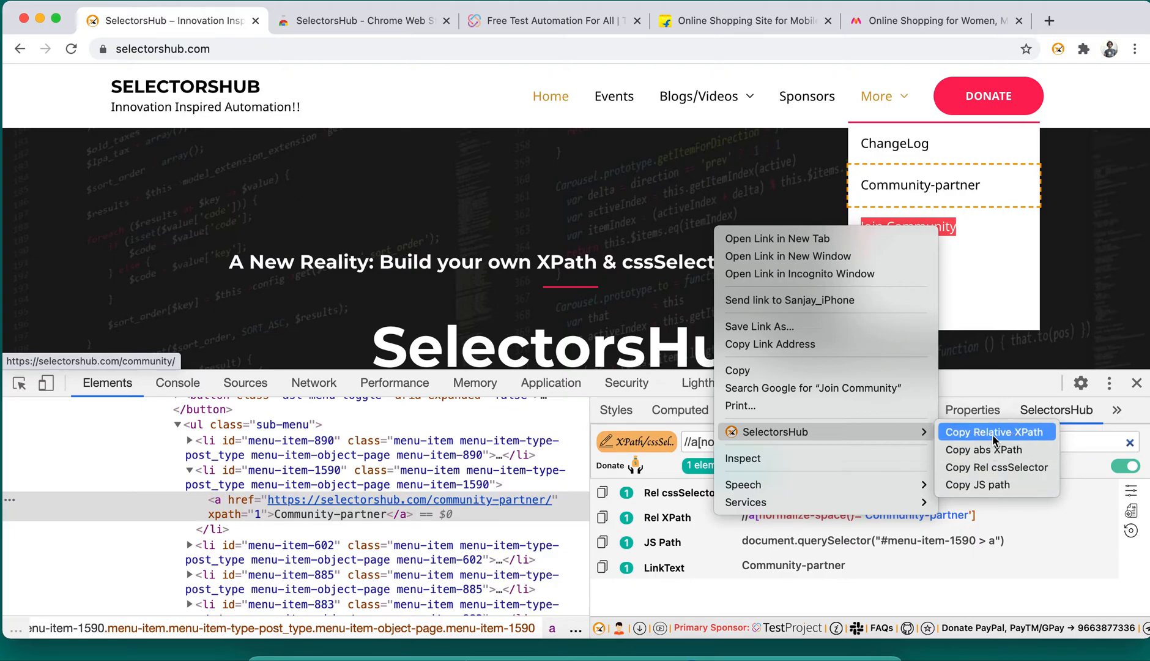
{"action": "left_click", "coordinate": [989, 432]}
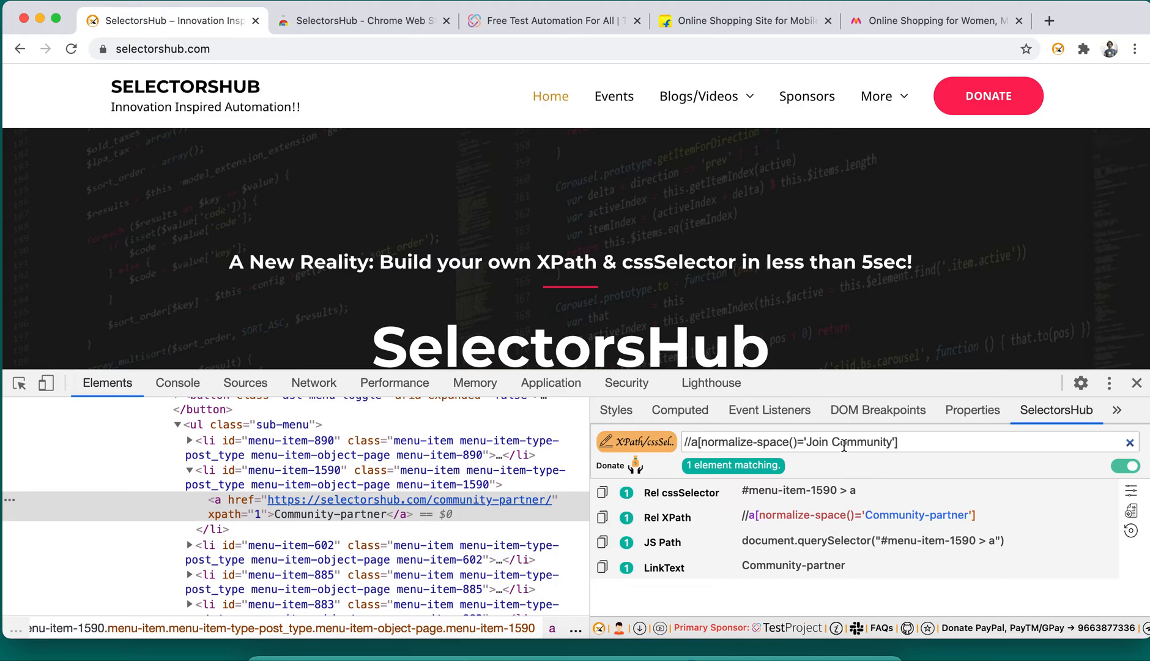
{"action": "left_click", "coordinate": [553, 20]}
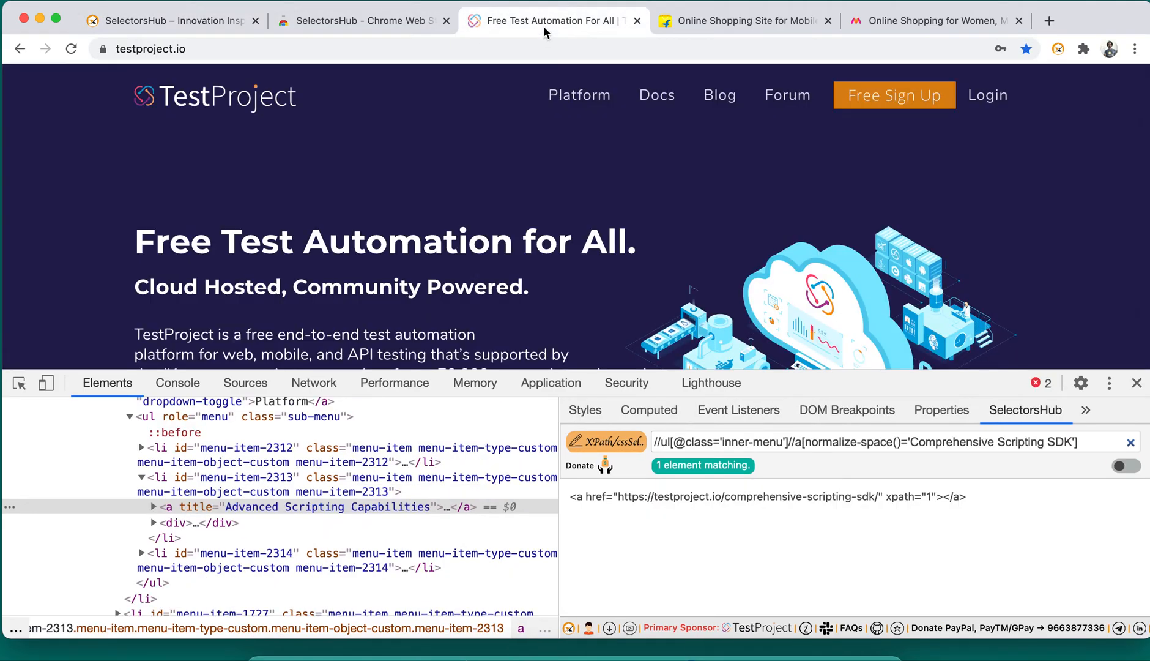
{"action": "mouse_move", "coordinate": [579, 95]}
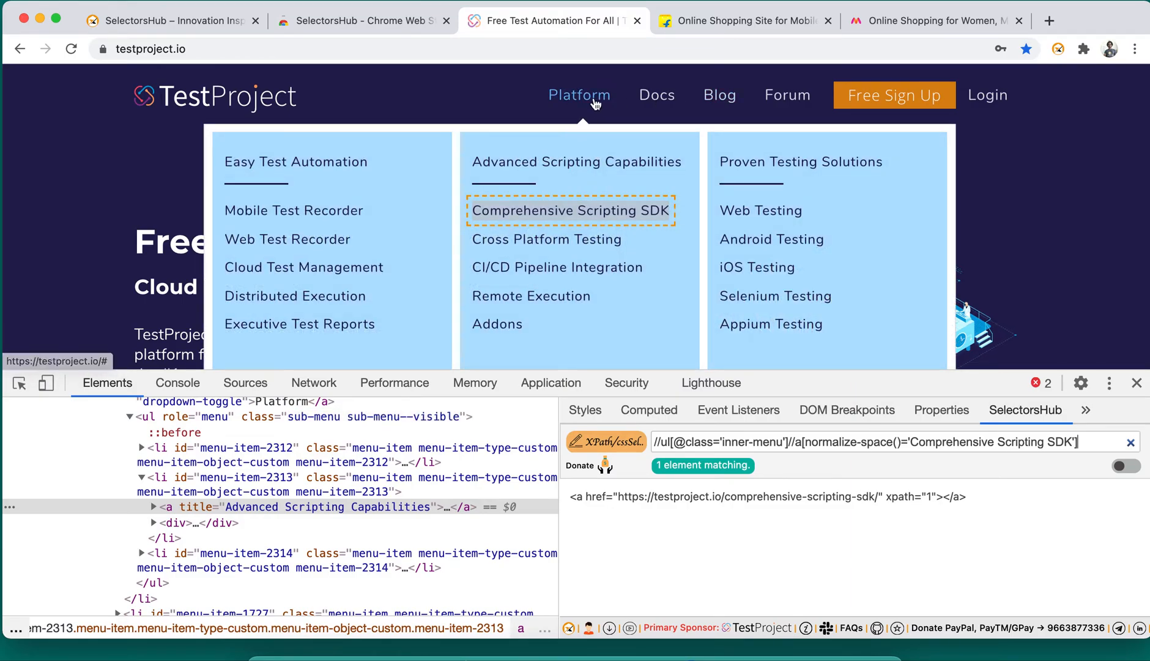
{"action": "mouse_move", "coordinate": [318, 218]}
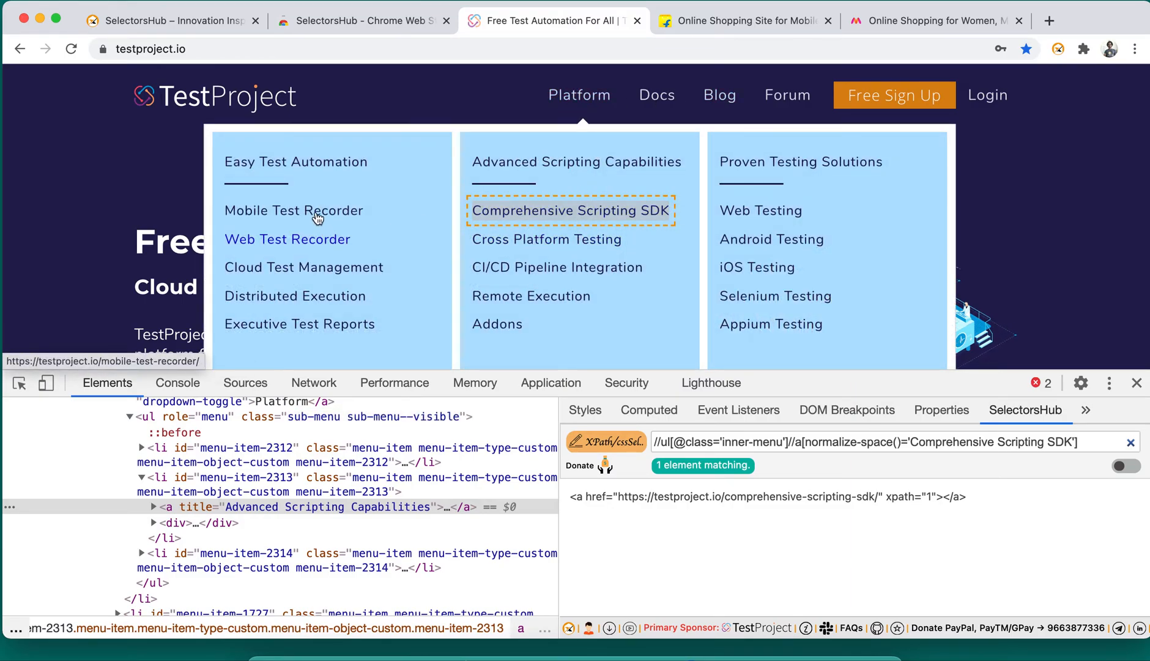
{"action": "right_click", "coordinate": [293, 210]}
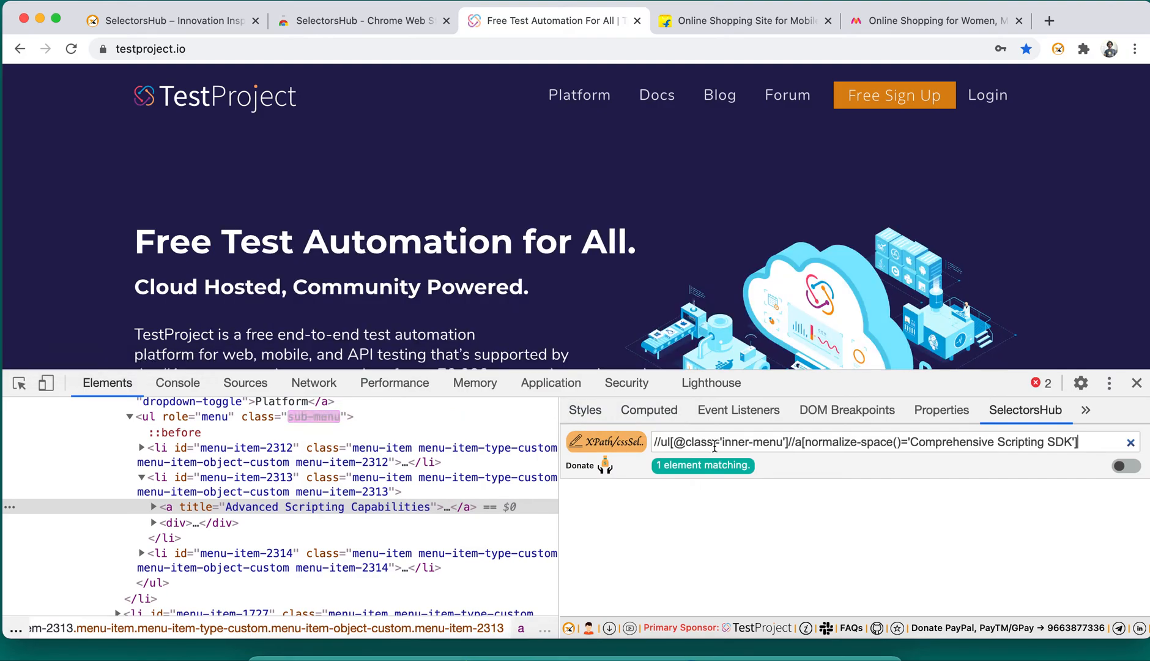
{"action": "type", "text": "//ul[@class='inner-menu']//a[normalize-space()='Mobile Test Recorder']"}
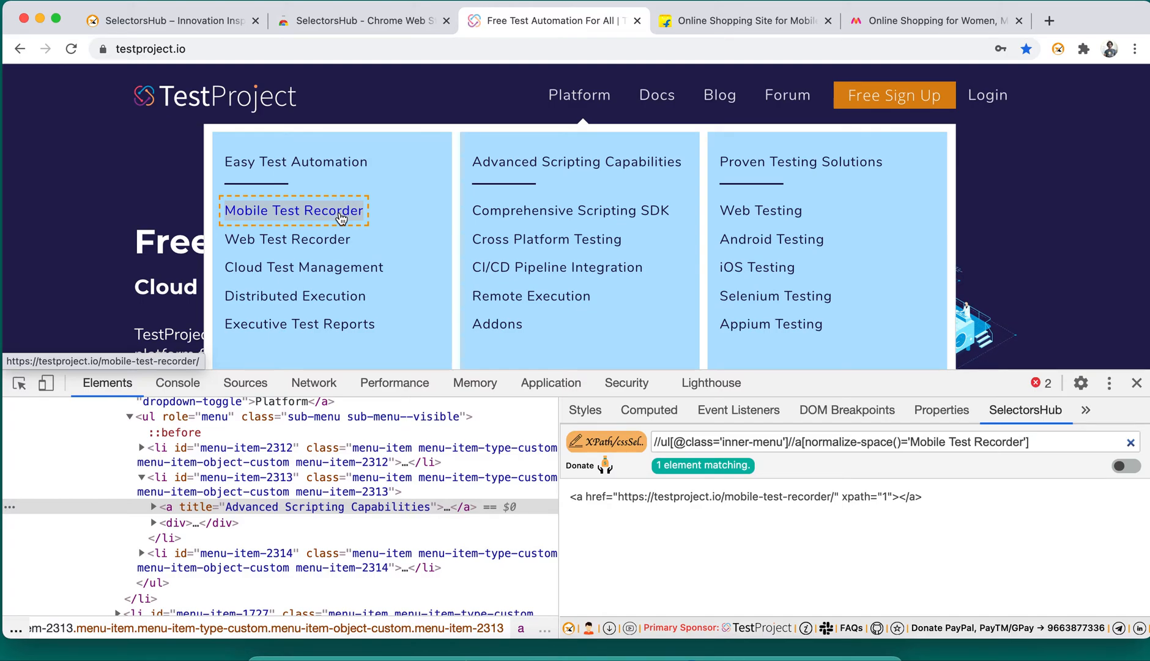
{"action": "right_click", "coordinate": [294, 210]}
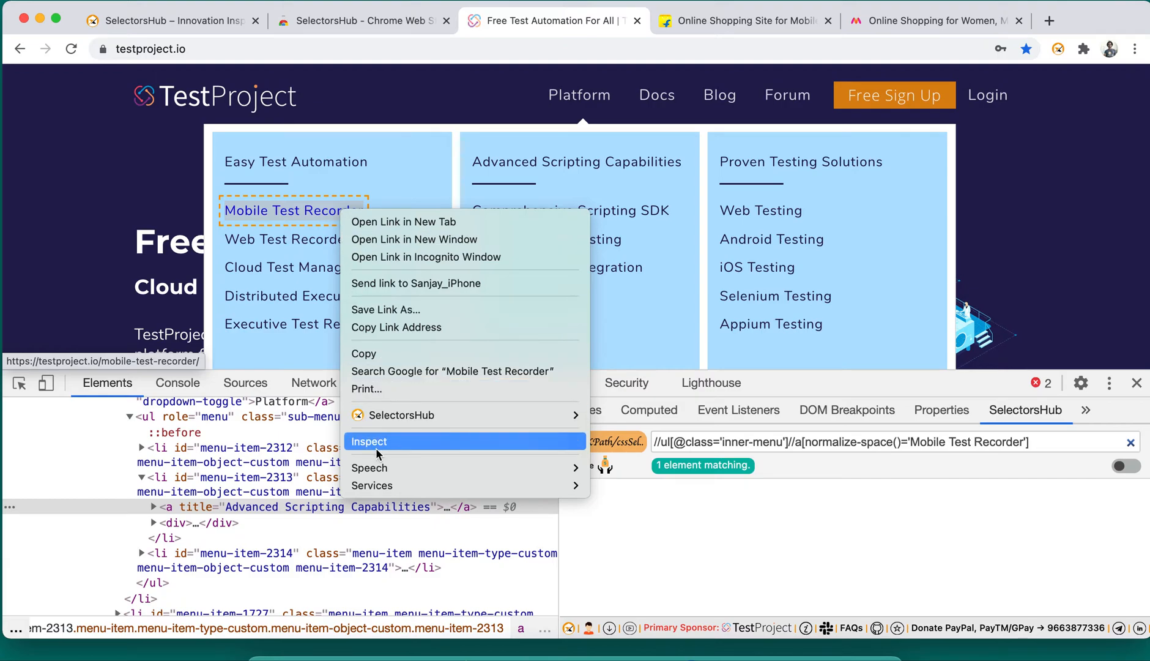
{"action": "left_click", "coordinate": [369, 441]}
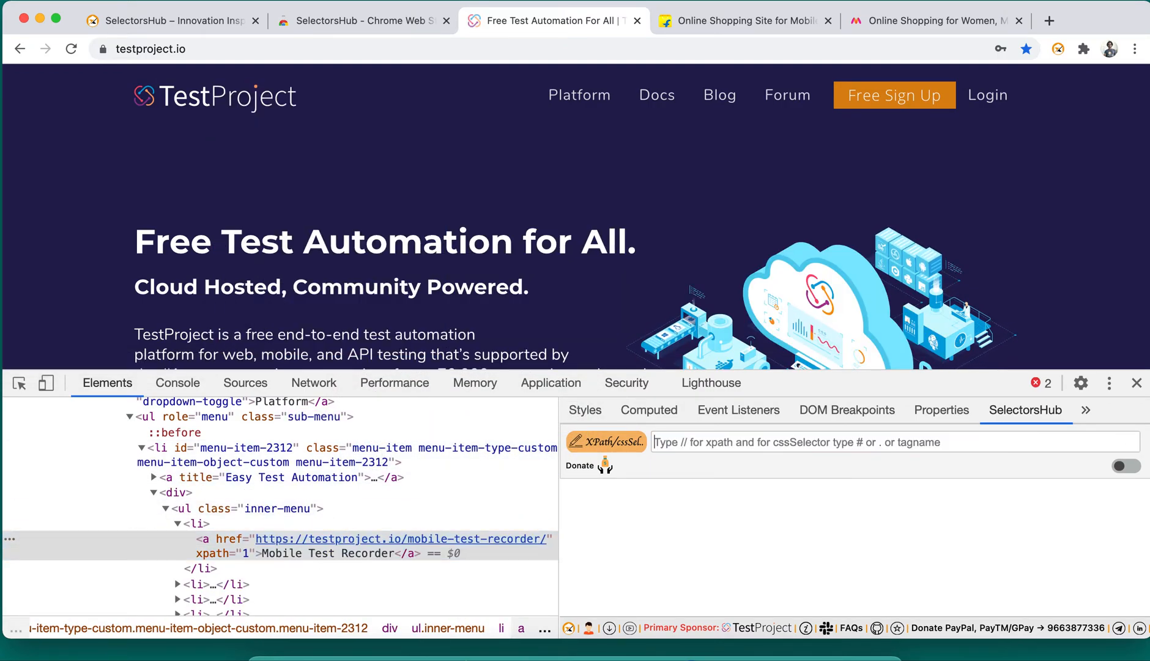
Step: Build (//a[normalize-space()='Mobile Test Recorder'])[1] from the //a autosuggestion, matching one element
{"action": "type", "text": "//a["}
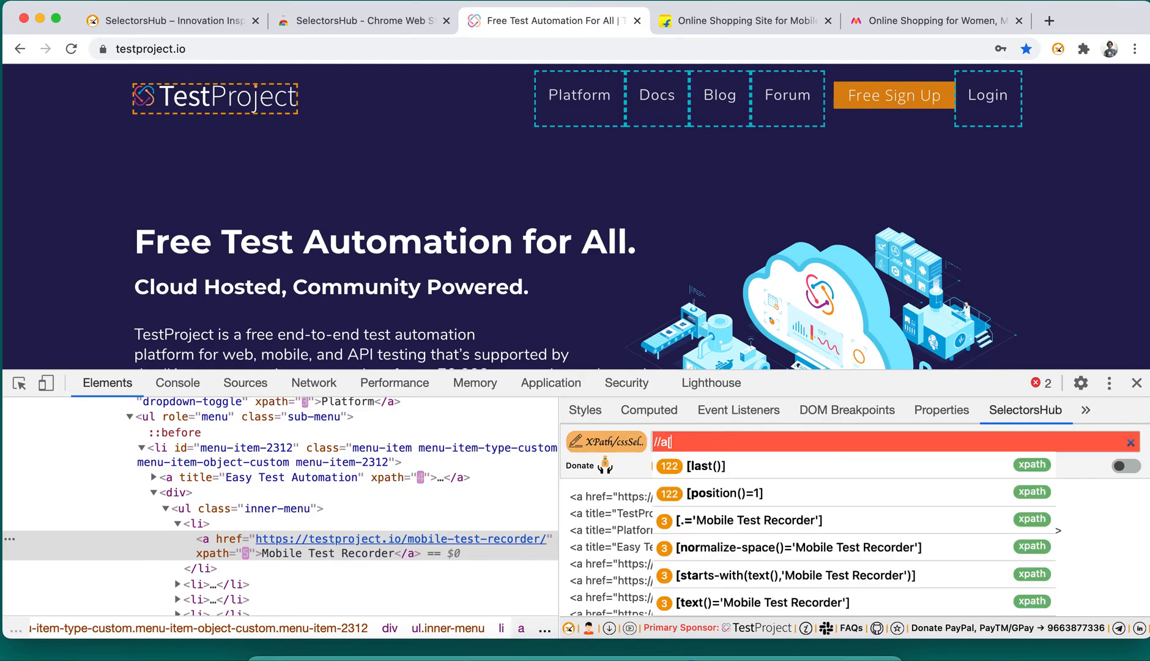
{"action": "left_click", "coordinate": [798, 547]}
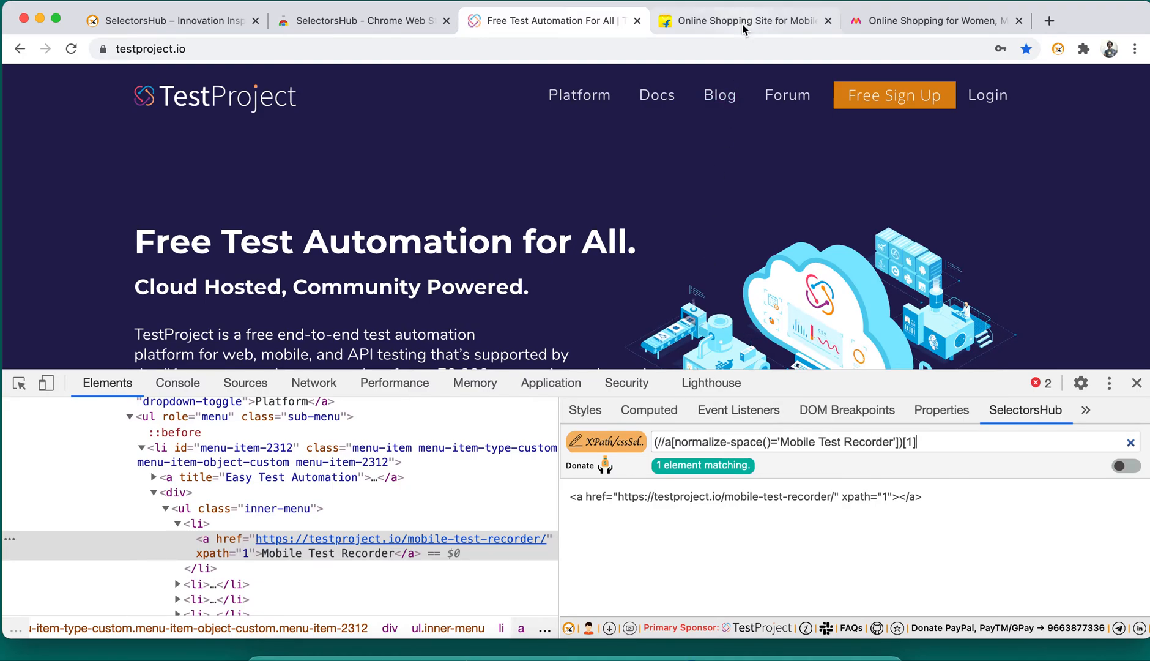
Step: Copy Flipkart's Mobile Accessories relative cssSelector and show it in the SelectorsHub DevTools panel
{"action": "left_click", "coordinate": [744, 21]}
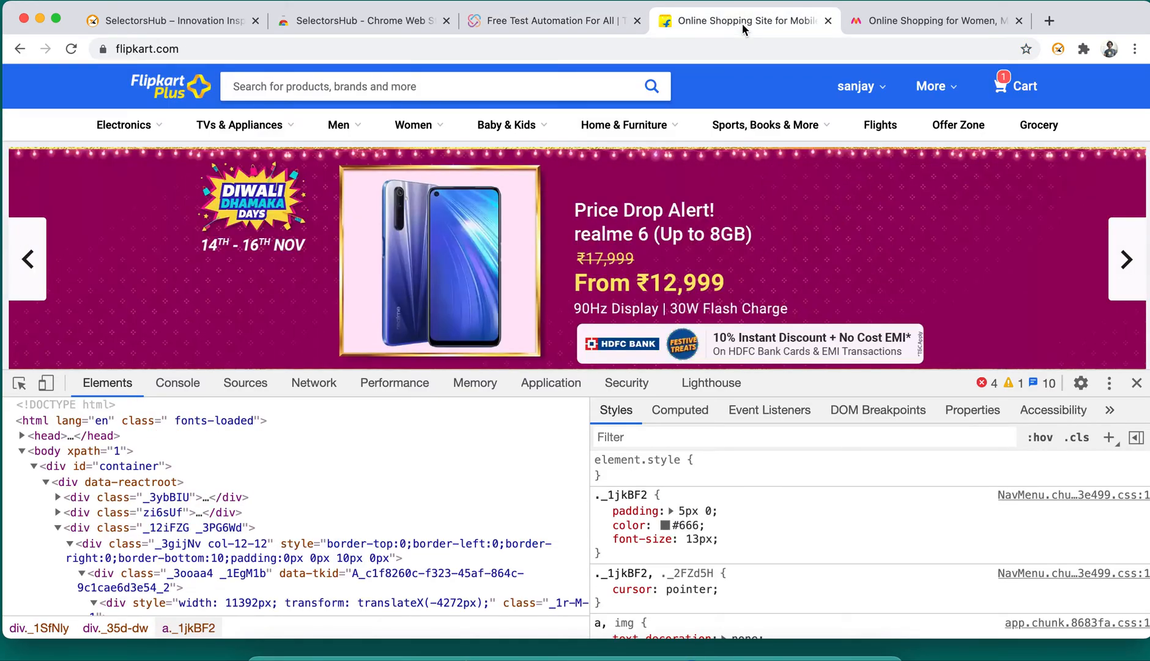
{"action": "mouse_move", "coordinate": [121, 160]}
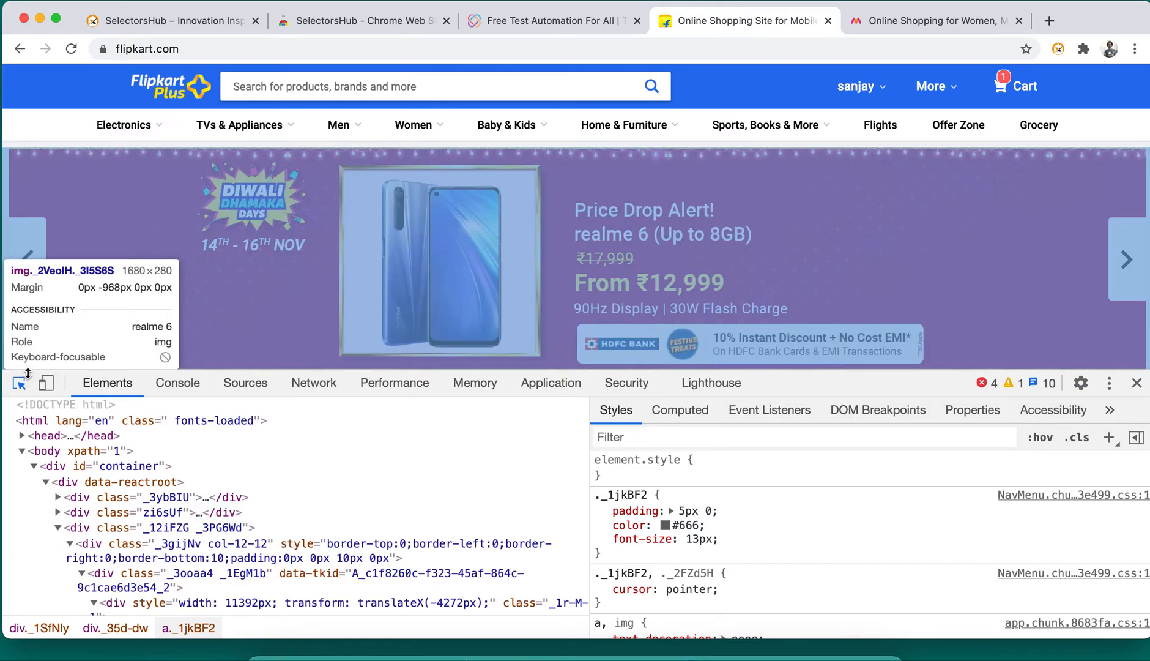
{"action": "mouse_move", "coordinate": [239, 125]}
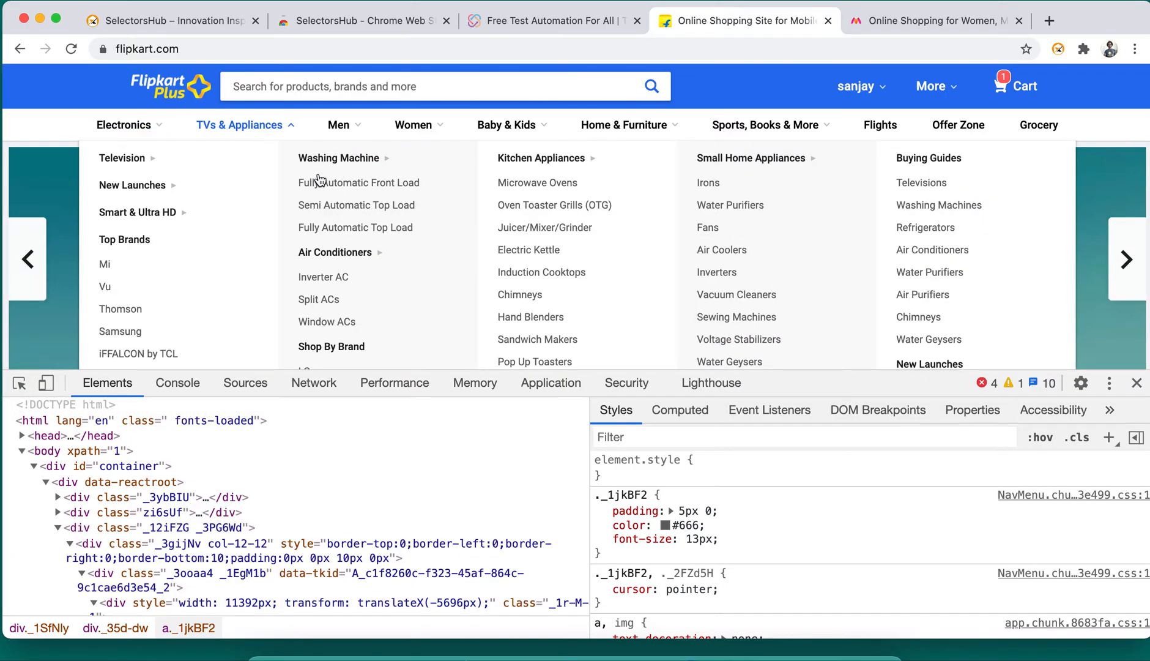
{"action": "mouse_move", "coordinate": [323, 164]}
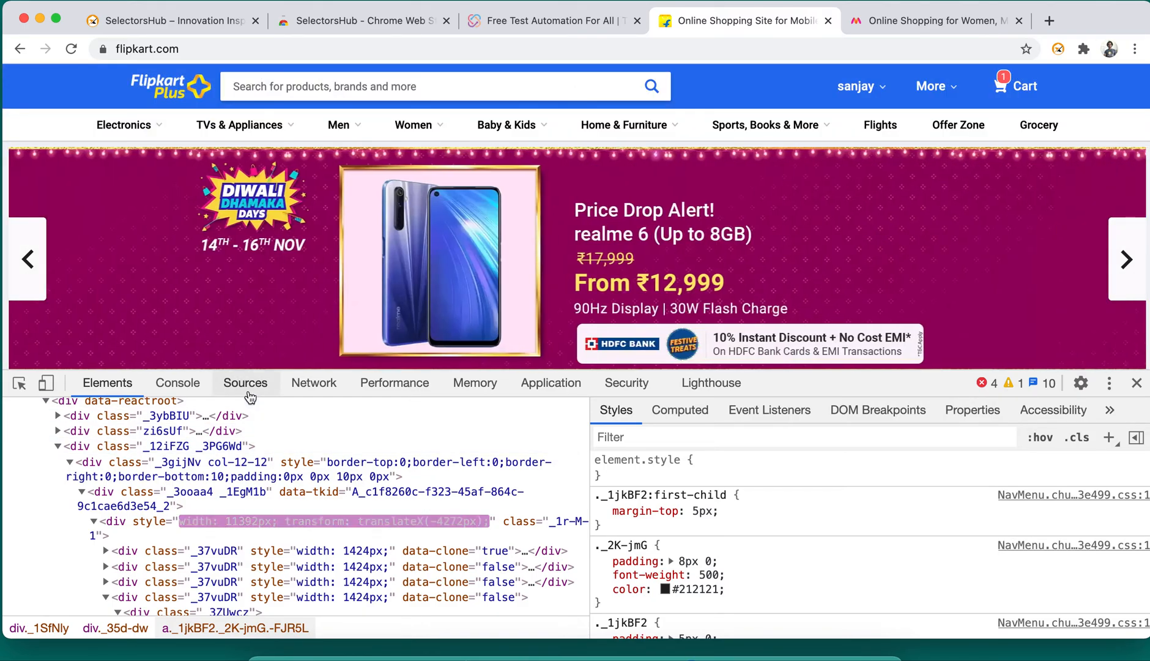
{"action": "mouse_move", "coordinate": [125, 125]}
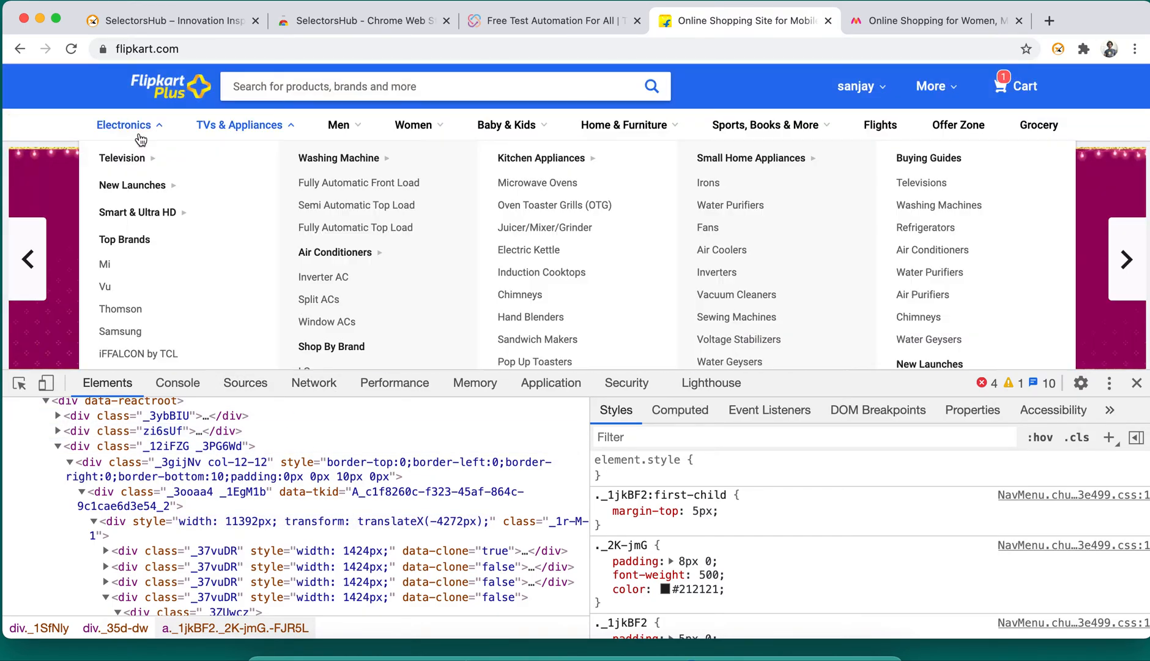
{"action": "mouse_move", "coordinate": [125, 124]}
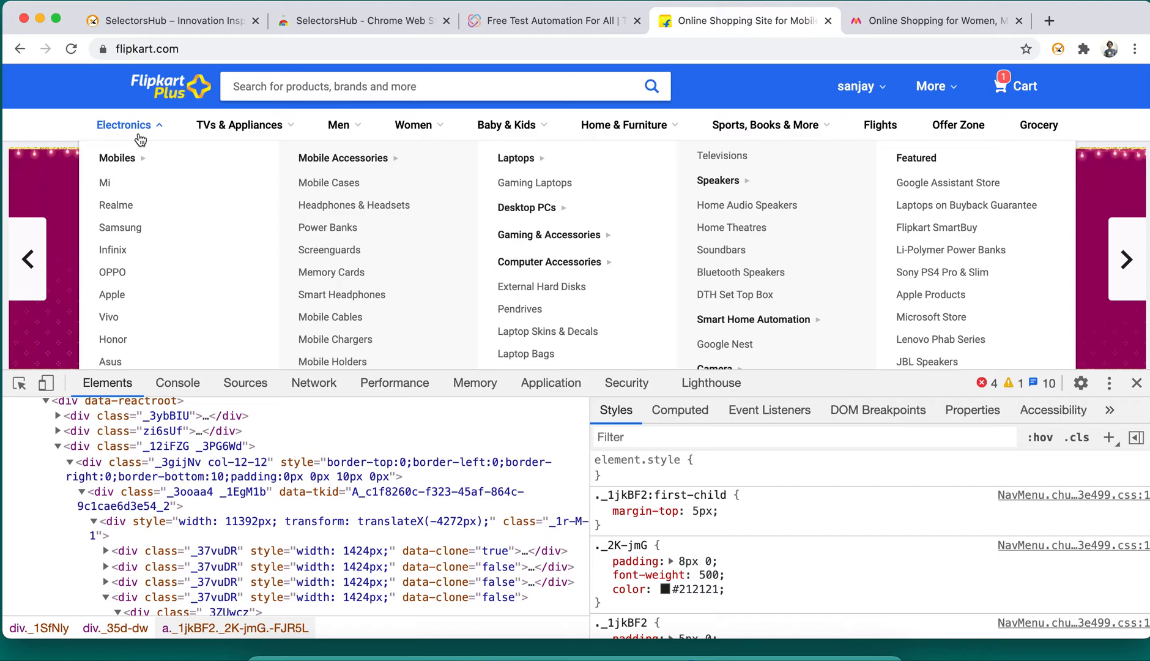
{"action": "left_click", "coordinate": [1127, 258]}
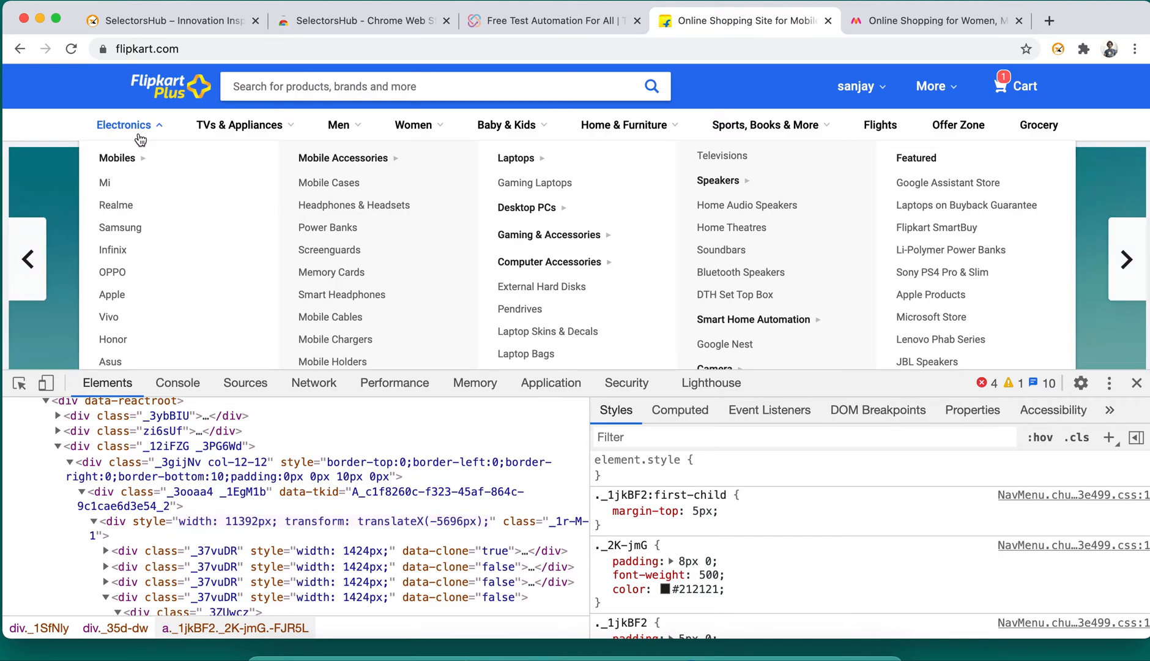
{"action": "mouse_move", "coordinate": [144, 139]}
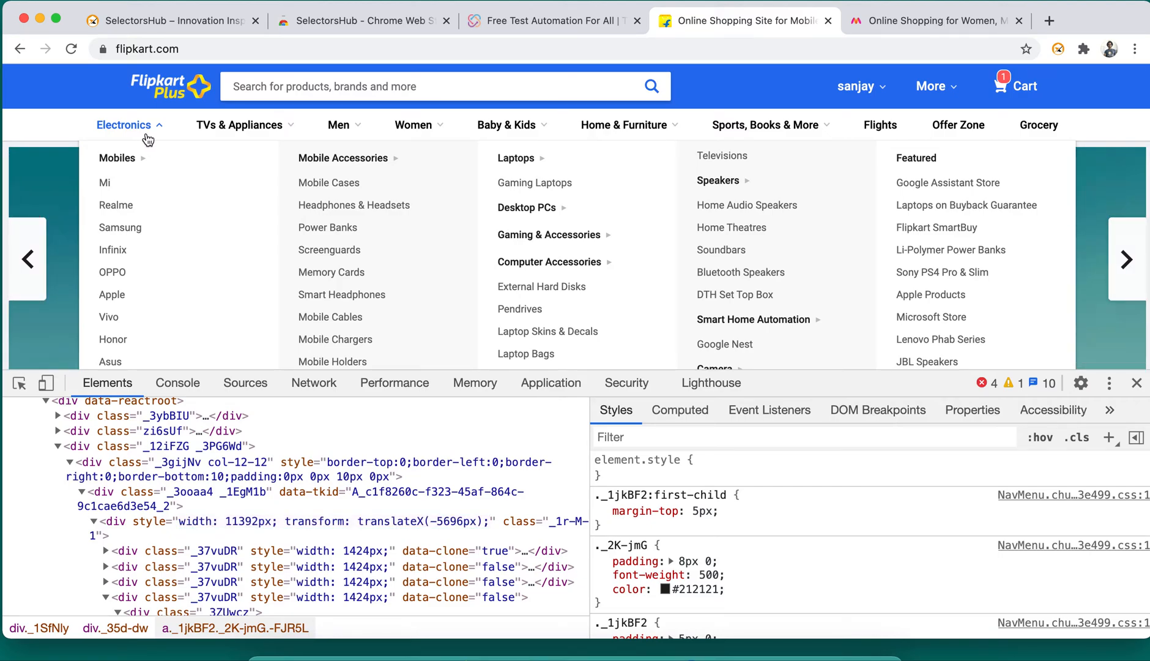
{"action": "mouse_move", "coordinate": [238, 125]}
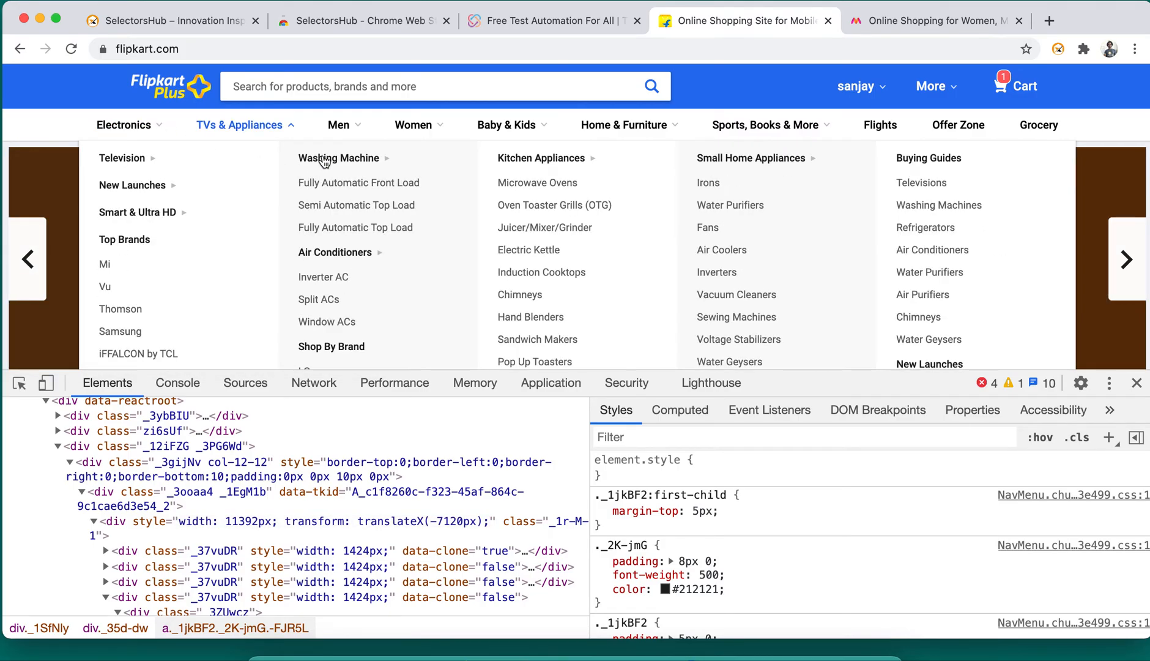
{"action": "mouse_move", "coordinate": [124, 125]}
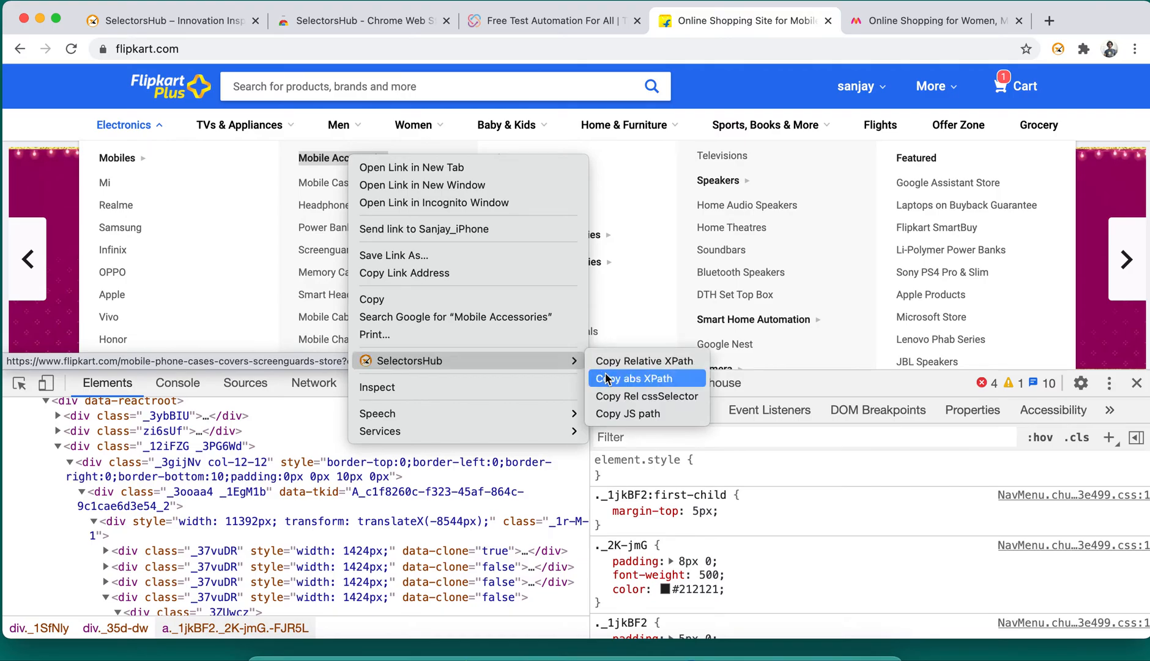
{"action": "mouse_move", "coordinate": [647, 396]}
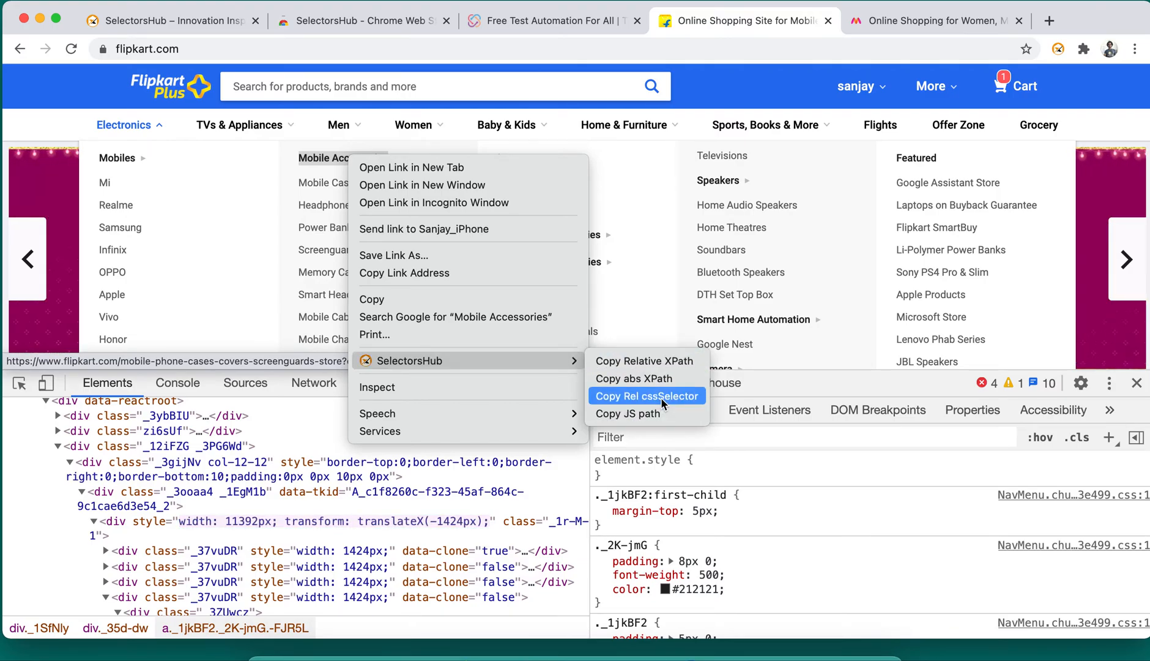
{"action": "left_click", "coordinate": [645, 396]}
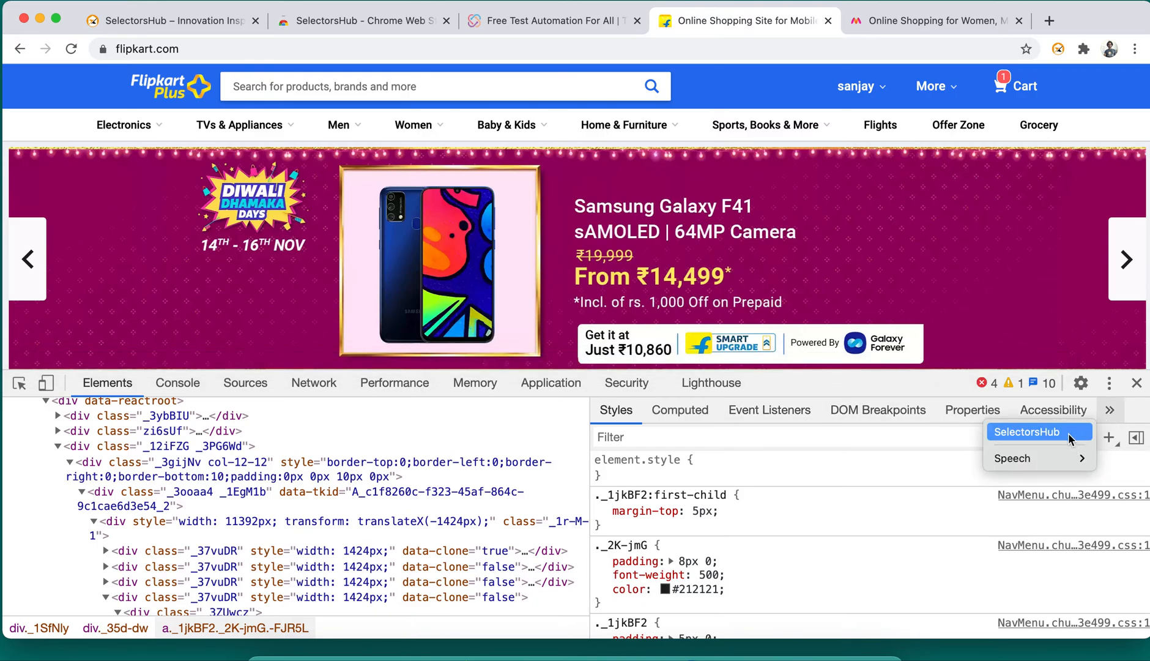
{"action": "left_click", "coordinate": [1027, 432]}
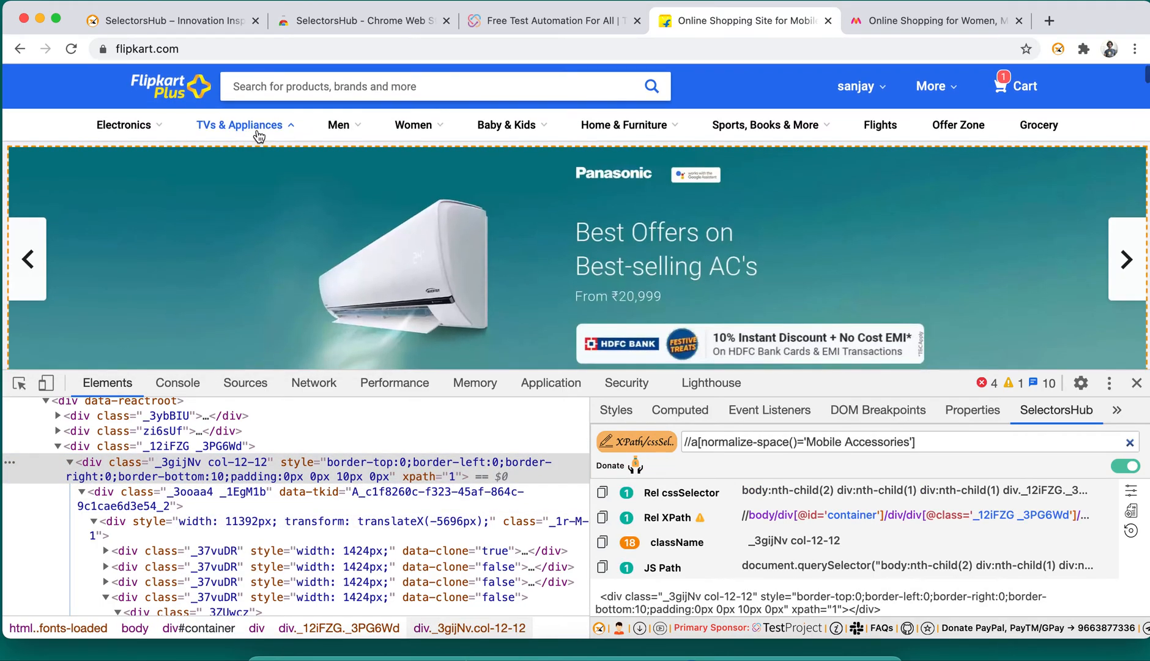
Step: Copy the hidden Washing Machine link's relative XPath, matching one element
{"action": "right_click", "coordinate": [317, 158]}
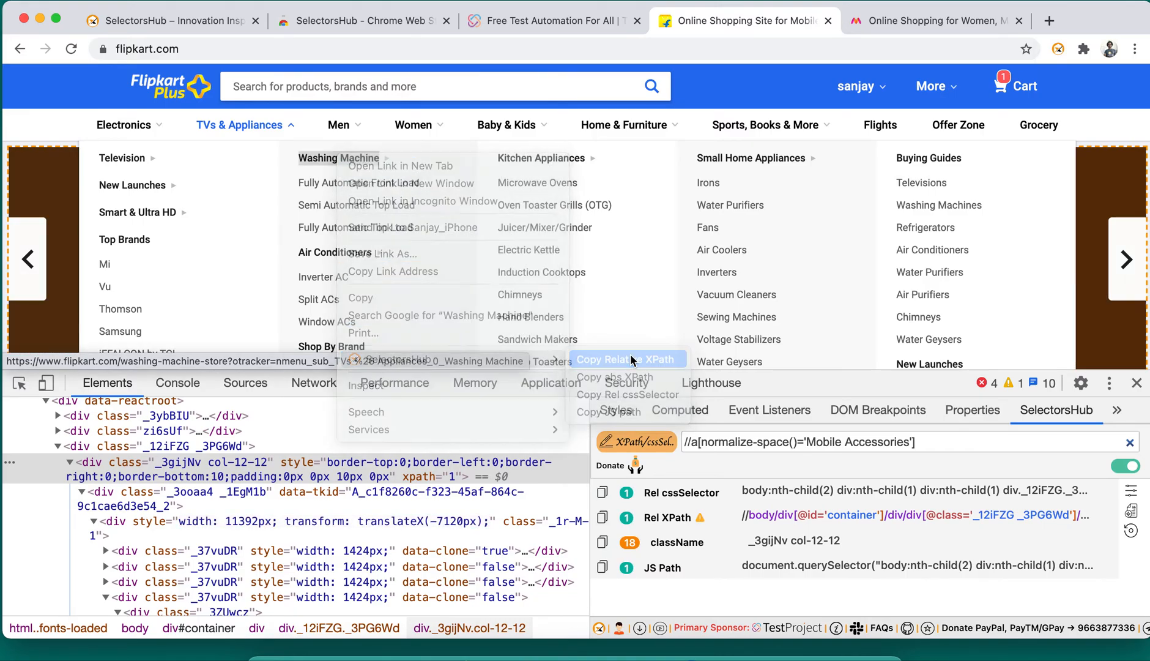
{"action": "left_click", "coordinate": [624, 359]}
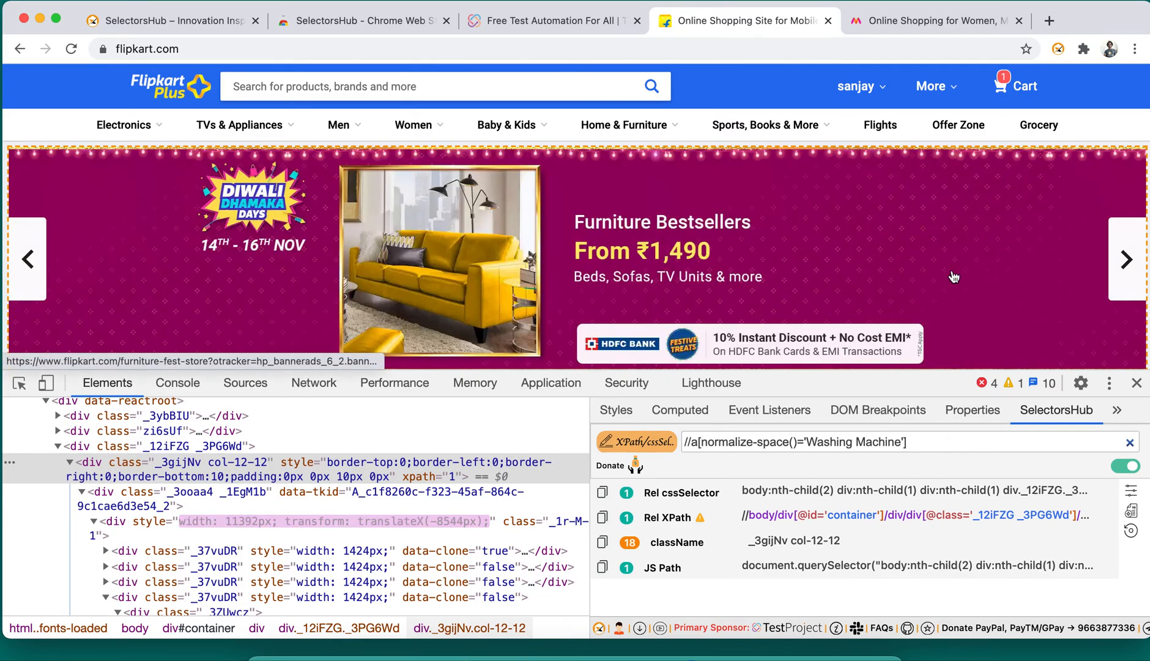
Step: Copy selectors for Myntra's hidden Hand & Face Towels and Indian & Fusion Wear links, then return to TestProject
{"action": "left_click", "coordinate": [938, 19]}
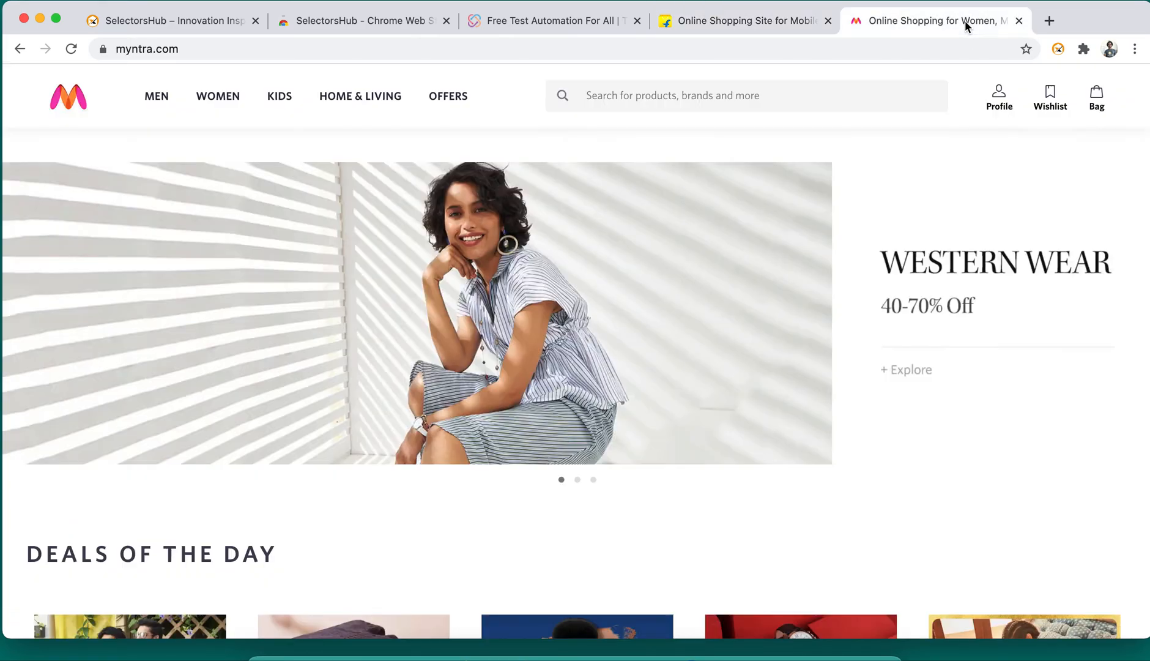
{"action": "mouse_move", "coordinate": [361, 96]}
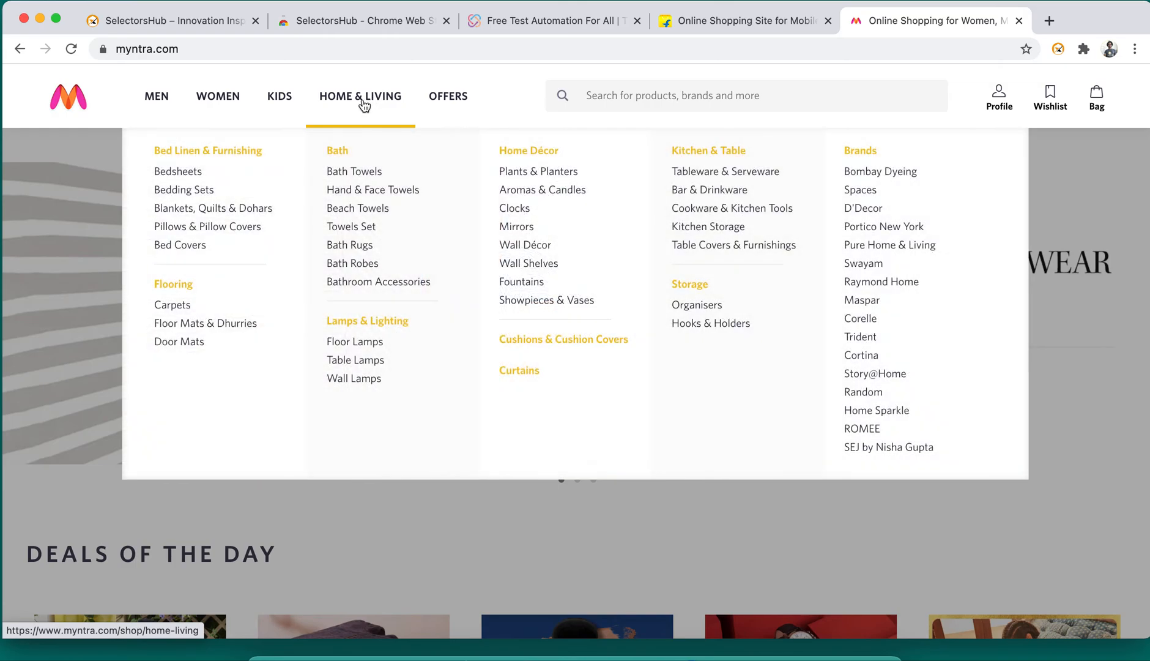
{"action": "right_click", "coordinate": [373, 189]}
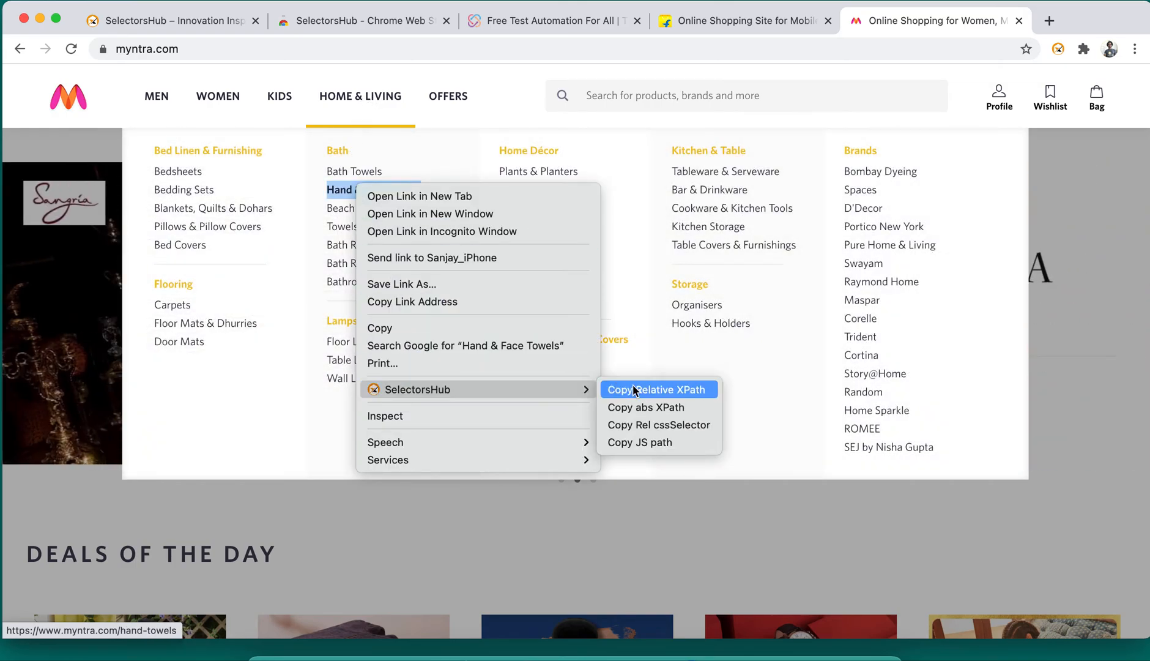
{"action": "left_click", "coordinate": [656, 390]}
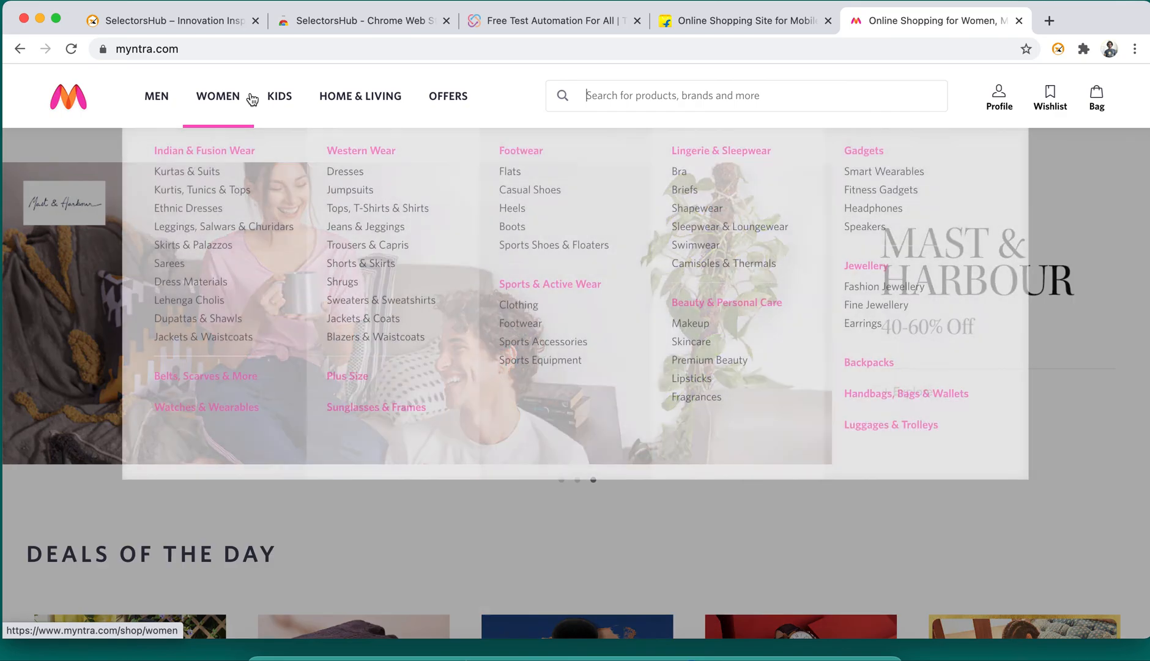
{"action": "right_click", "coordinate": [204, 150]}
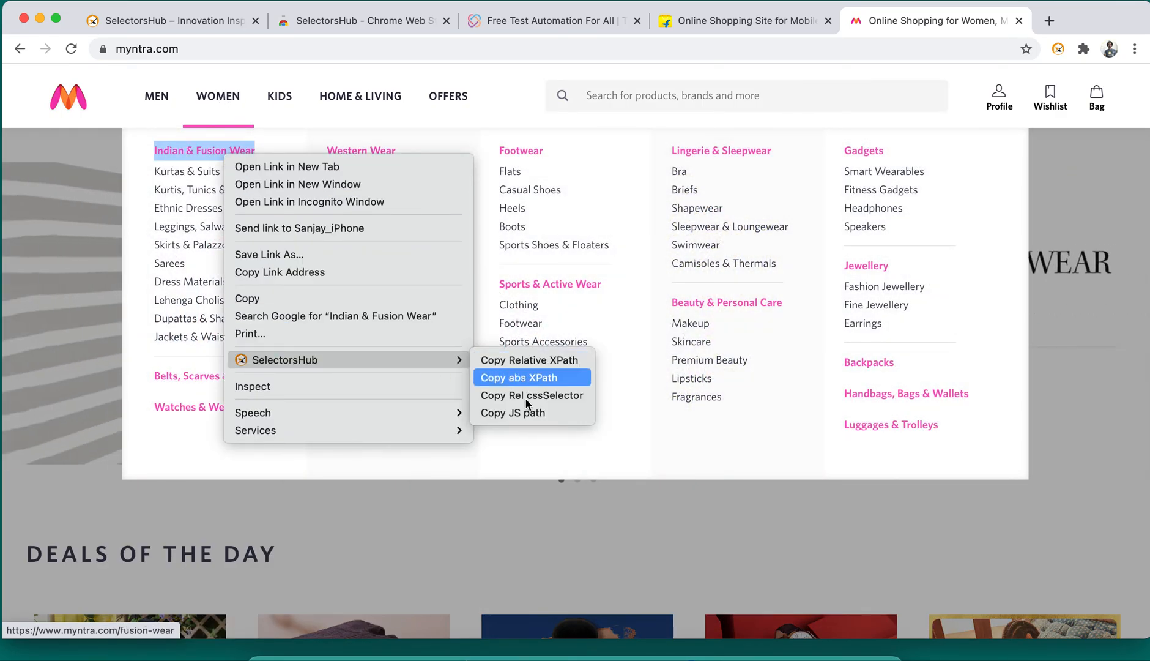
{"action": "mouse_move", "coordinate": [532, 395]}
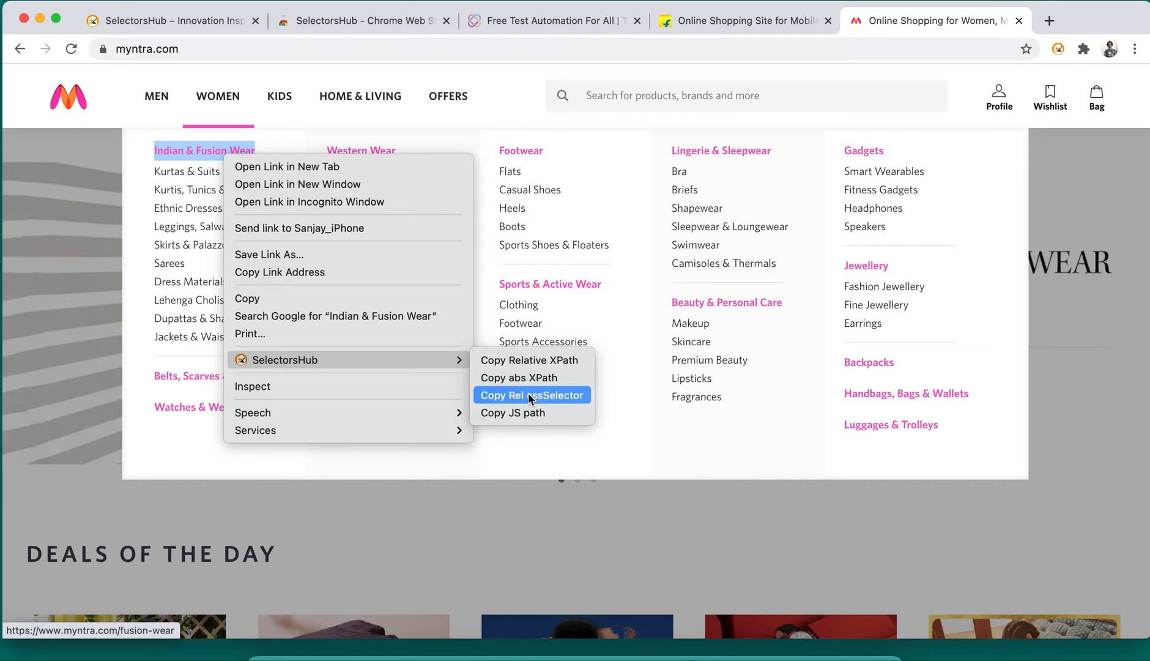
{"action": "mouse_move", "coordinate": [747, 29]}
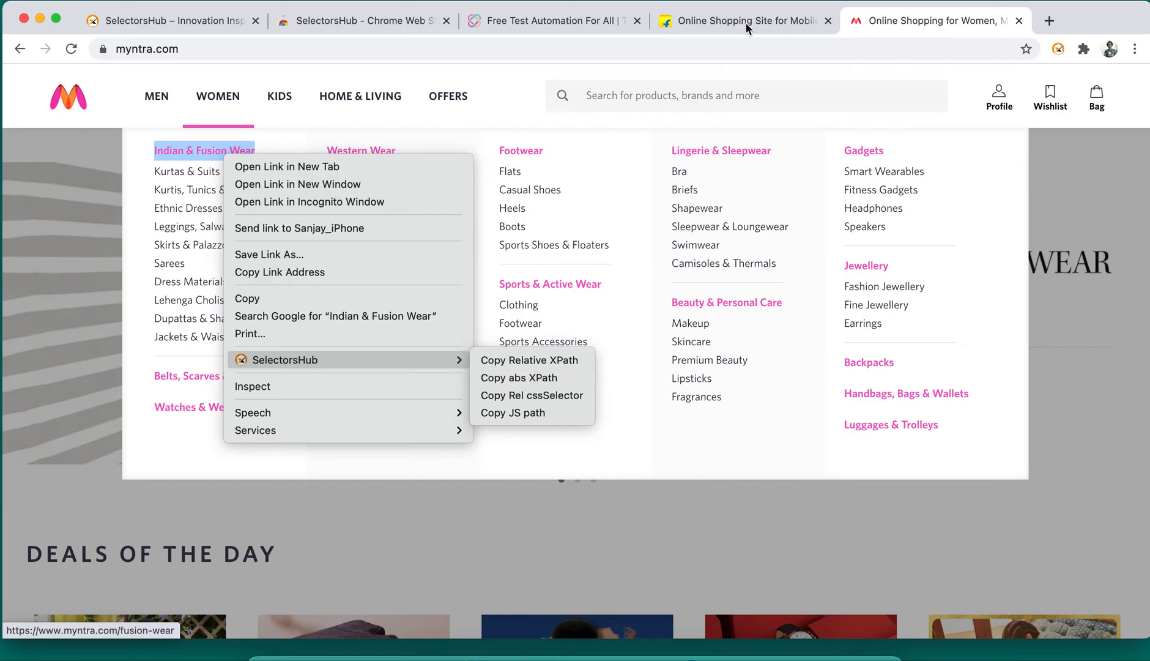
{"action": "left_click", "coordinate": [554, 21]}
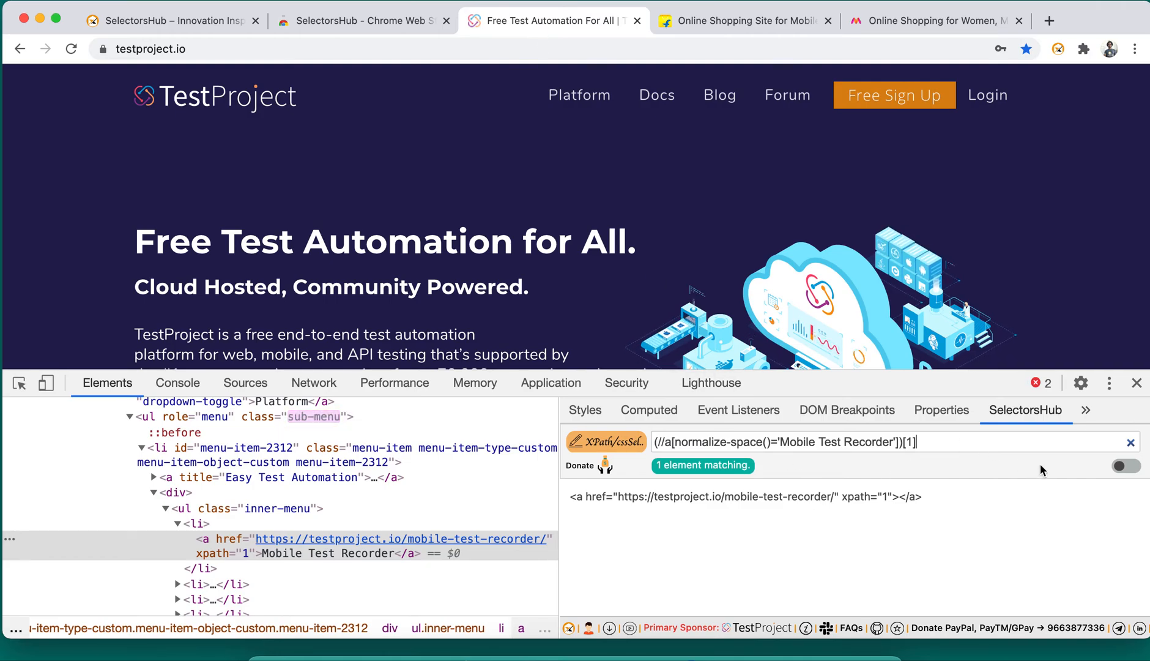
Step: Enable the SelectorsHub toggle to list Rel cssSelector, Rel XPath, JS Path and LinkText for Mobile Test Recorder
{"action": "left_click", "coordinate": [1127, 466]}
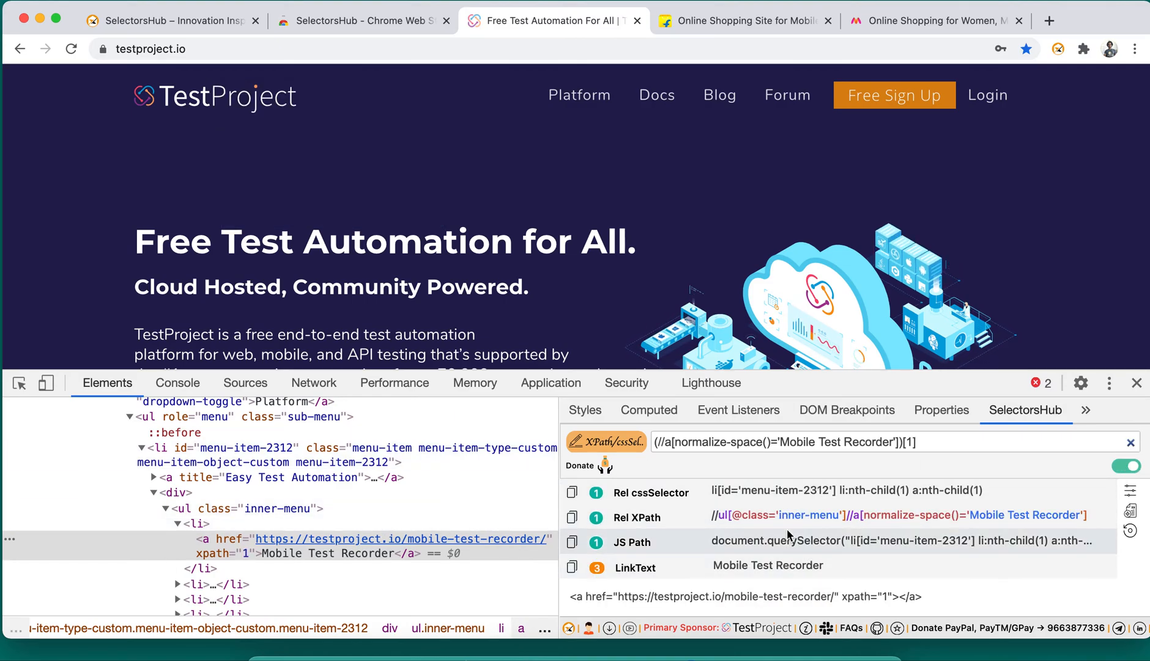
{"action": "scroll", "scroll_direction": "down", "scroll_amount": 3}
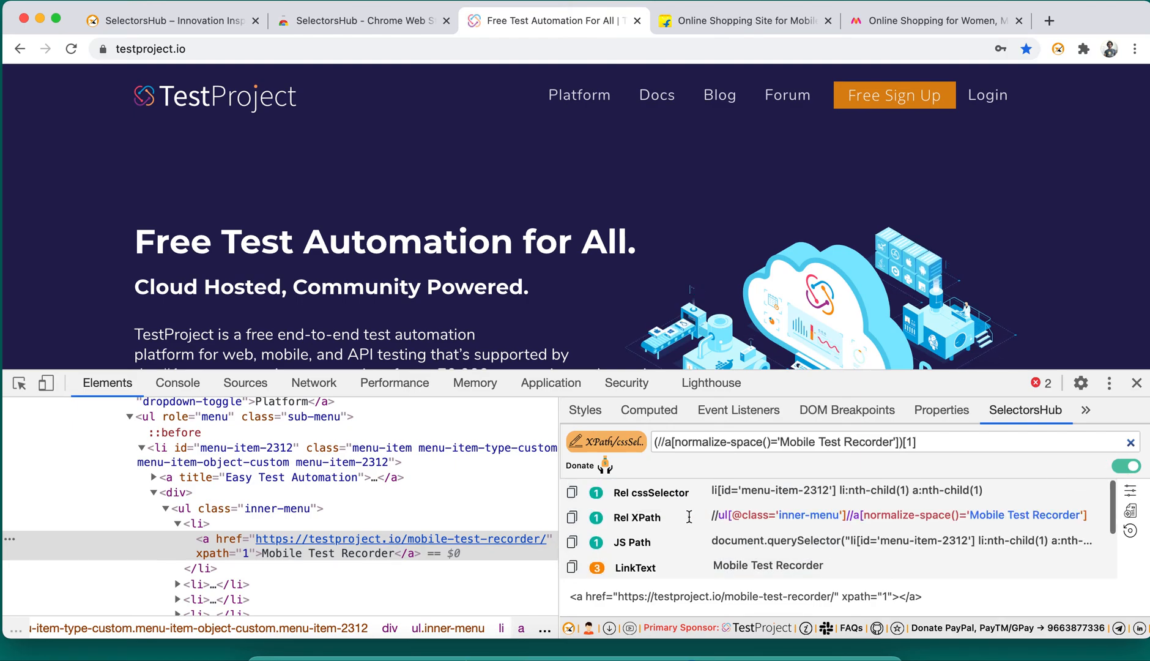
{"action": "mouse_move", "coordinate": [844, 537]}
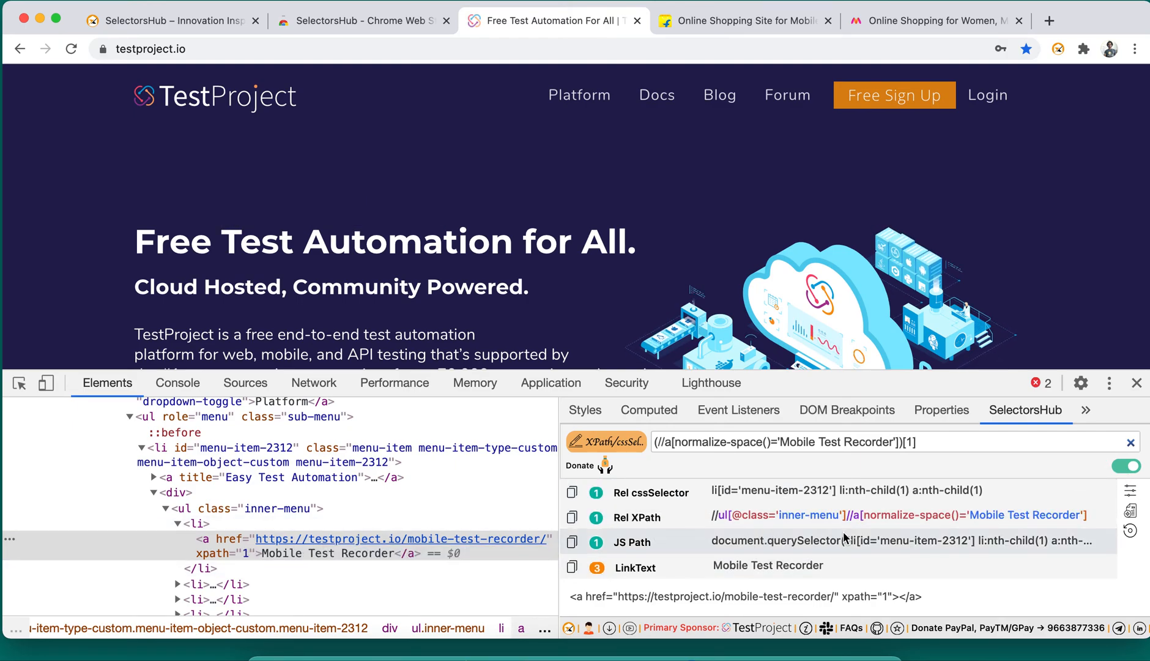
{"action": "mouse_move", "coordinate": [861, 541]}
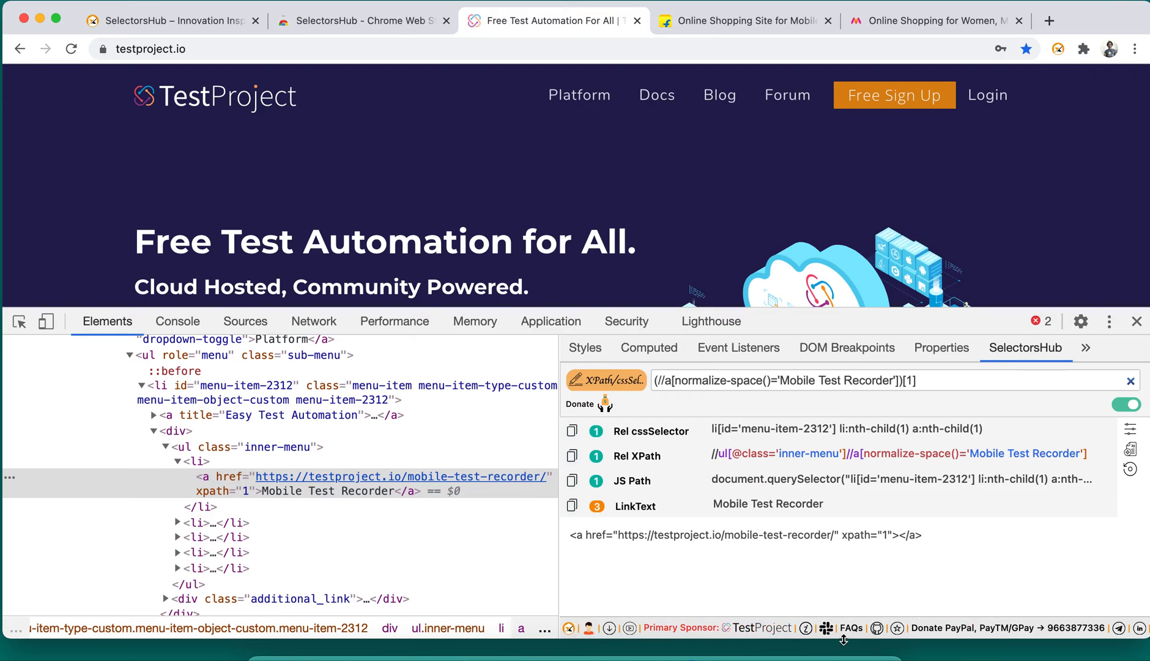
{"action": "mouse_move", "coordinate": [826, 628]}
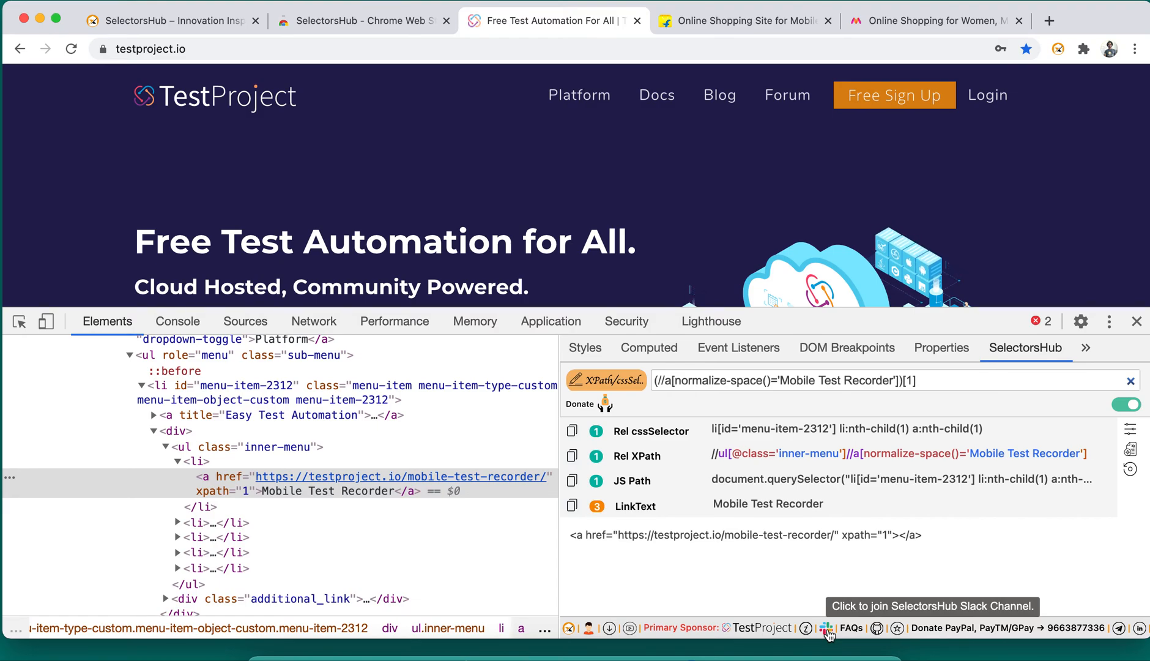
{"action": "mouse_move", "coordinate": [765, 627]}
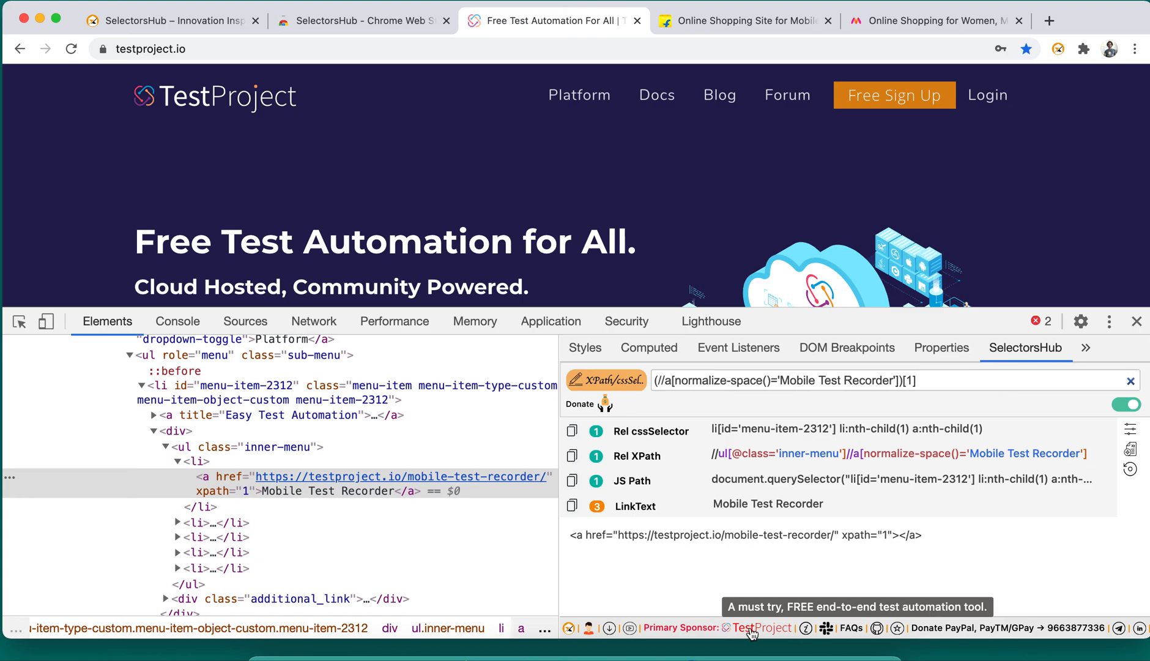
{"action": "mouse_move", "coordinate": [727, 573]}
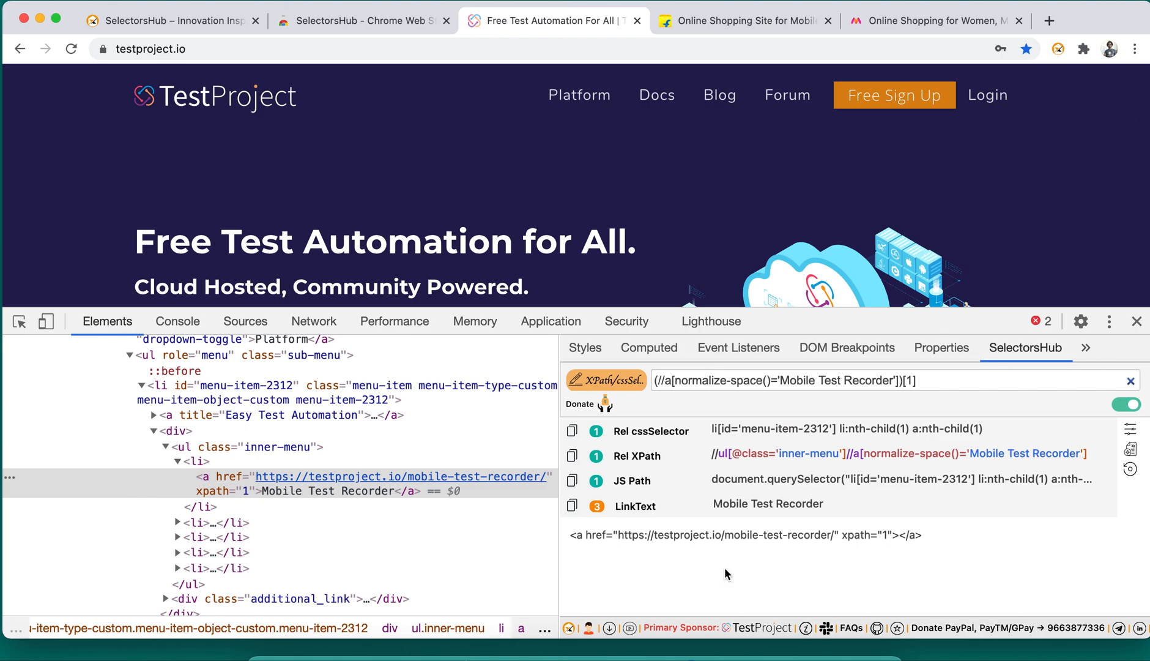
{"action": "mouse_move", "coordinate": [942, 584]}
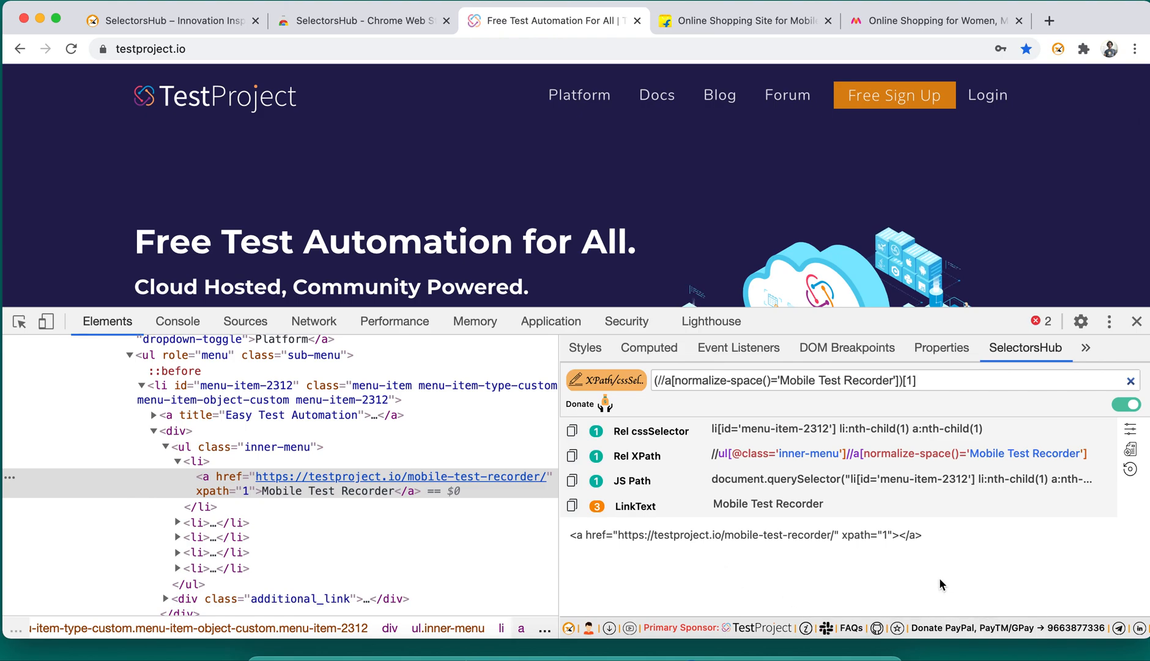